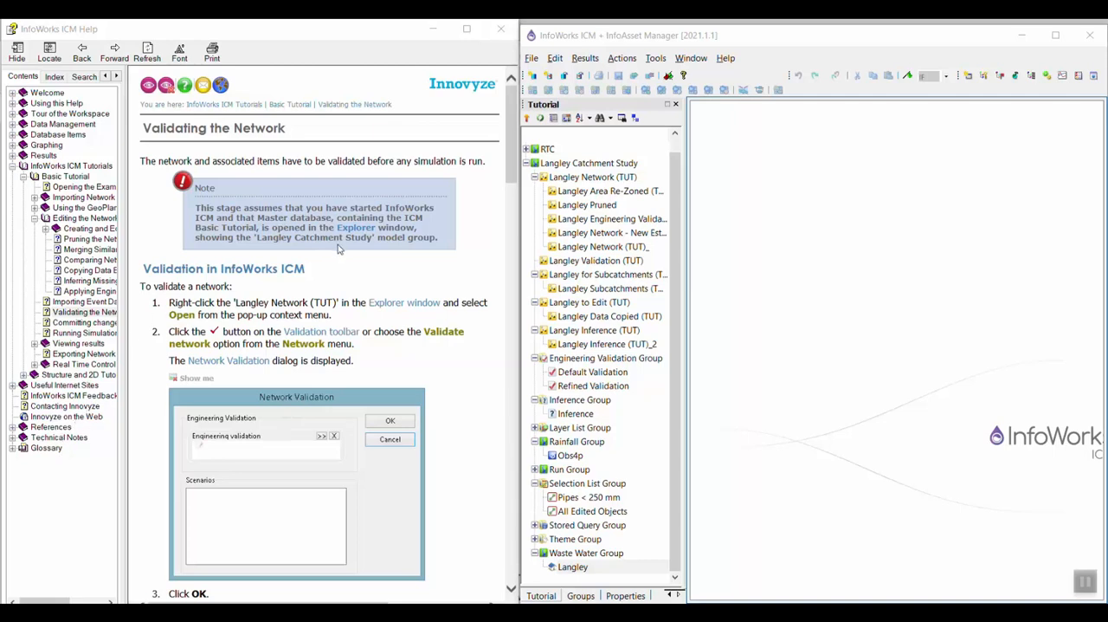
- Open the Langley Network (TUT) from the Explorer tree into a GeoPlan window
{"action": "scroll", "scroll_direction": "down", "scroll_amount": 3}
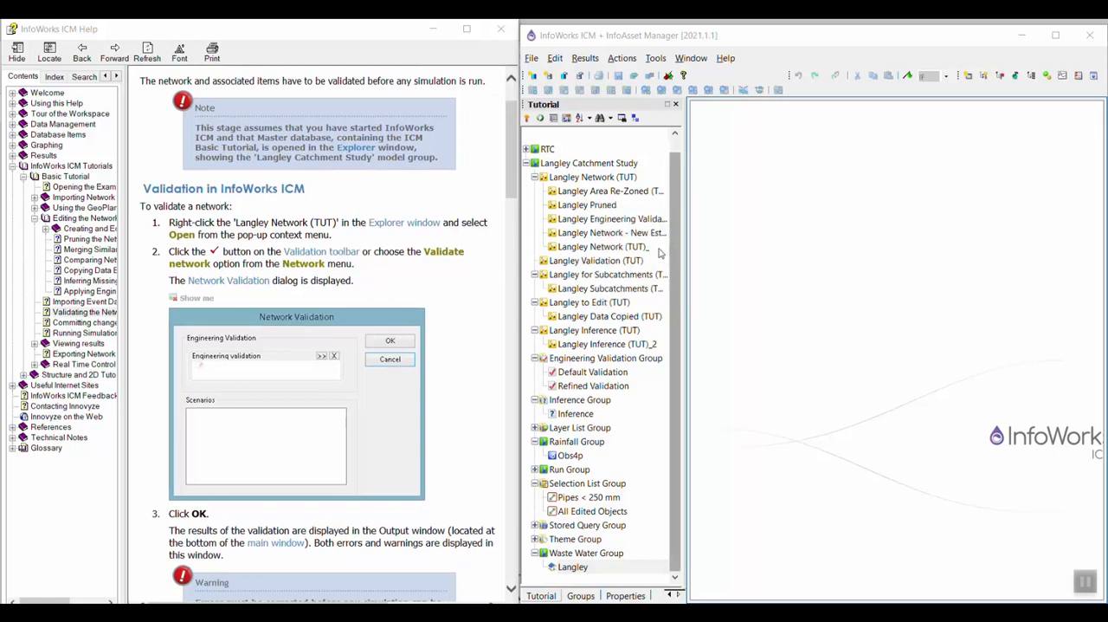
{"action": "mouse_move", "coordinate": [665, 263]}
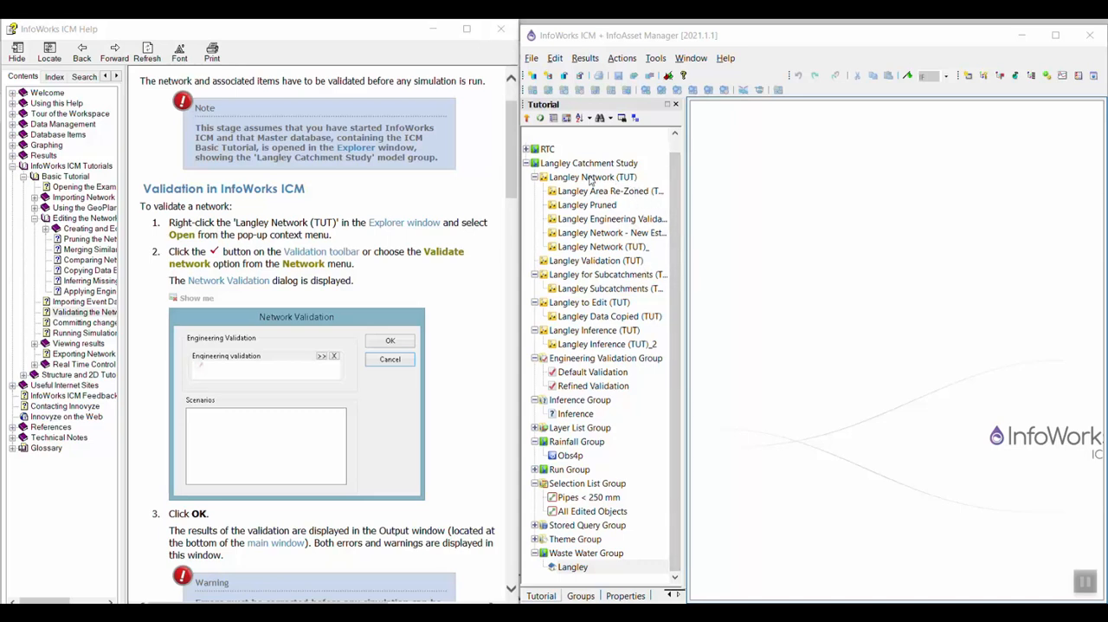
{"action": "right_click", "coordinate": [593, 176]}
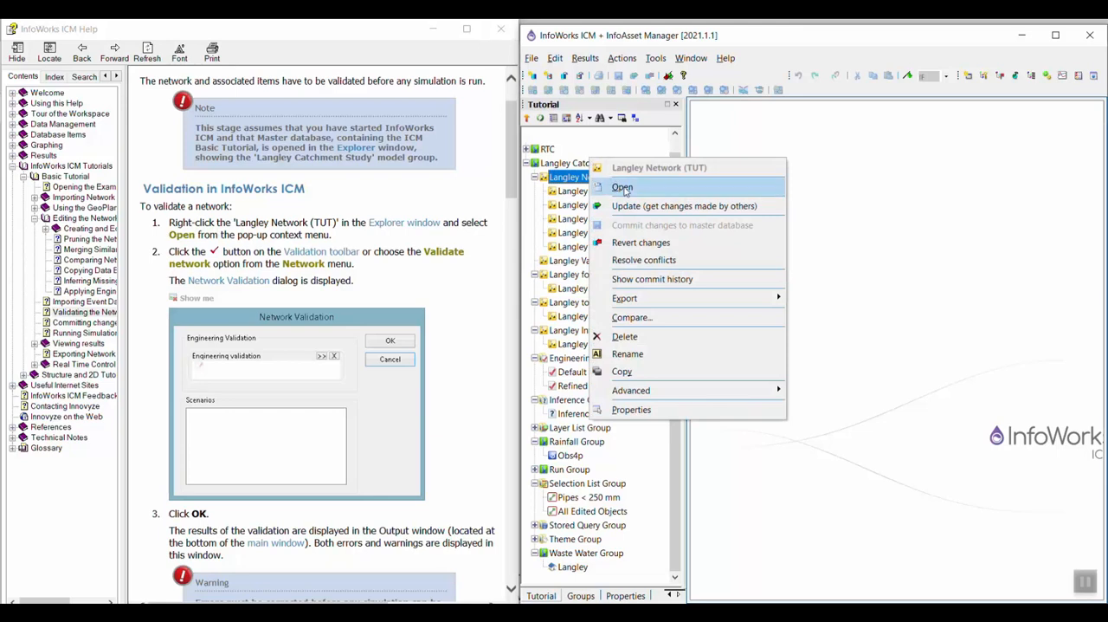
{"action": "left_click", "coordinate": [622, 187]}
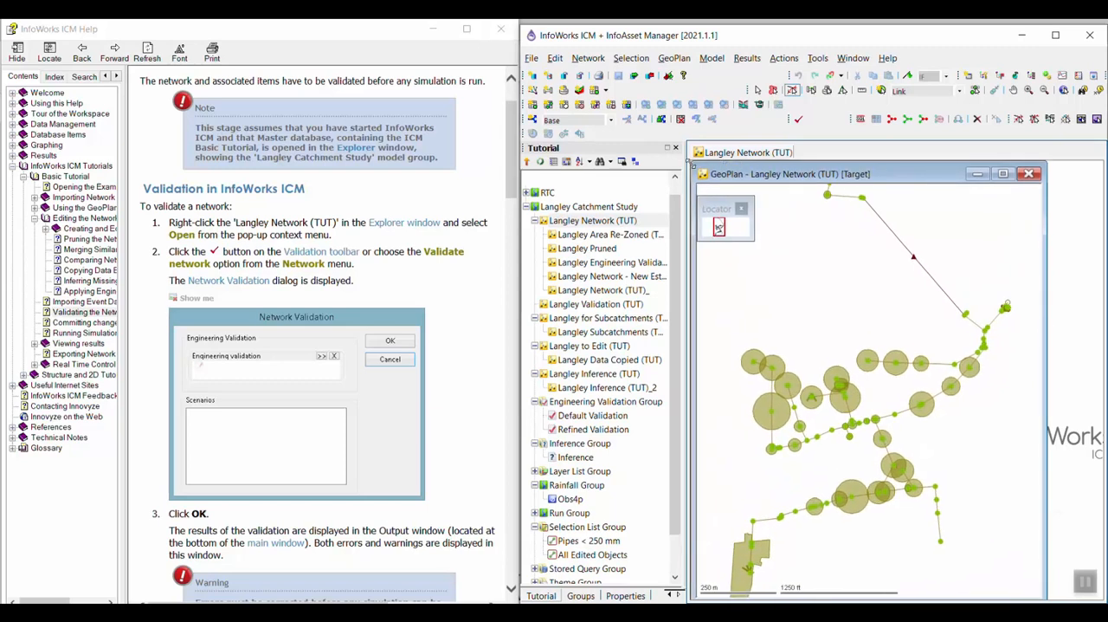
{"action": "mouse_move", "coordinate": [792, 305]}
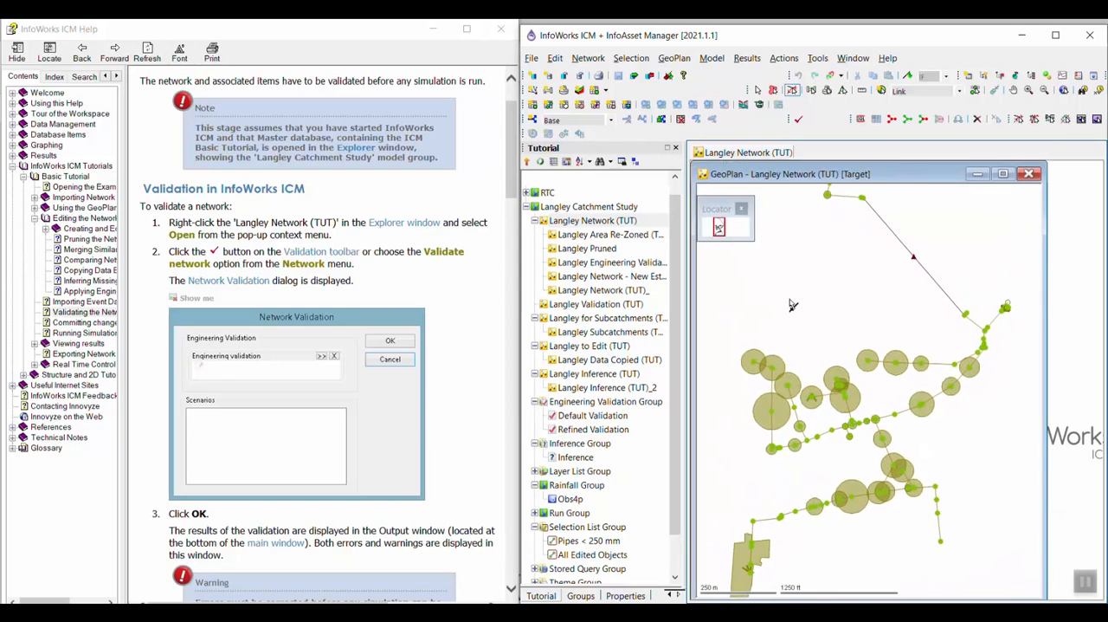
{"action": "mouse_move", "coordinate": [731, 218]}
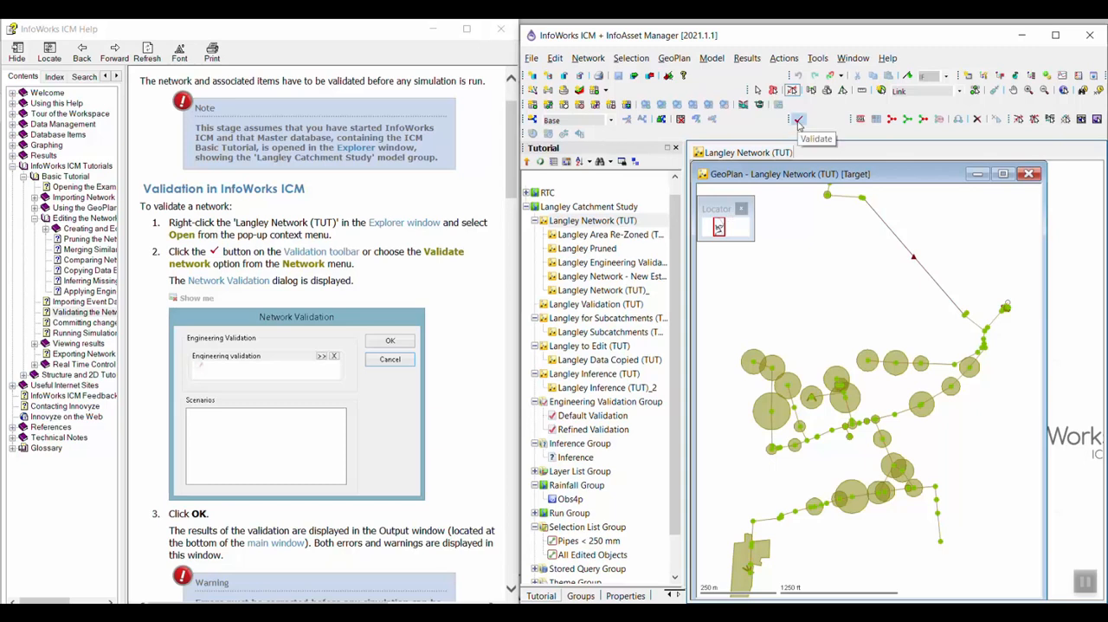
- Run network validation on Langley Network (TUT) so its warnings list in the Output window
{"action": "left_click", "coordinate": [796, 117]}
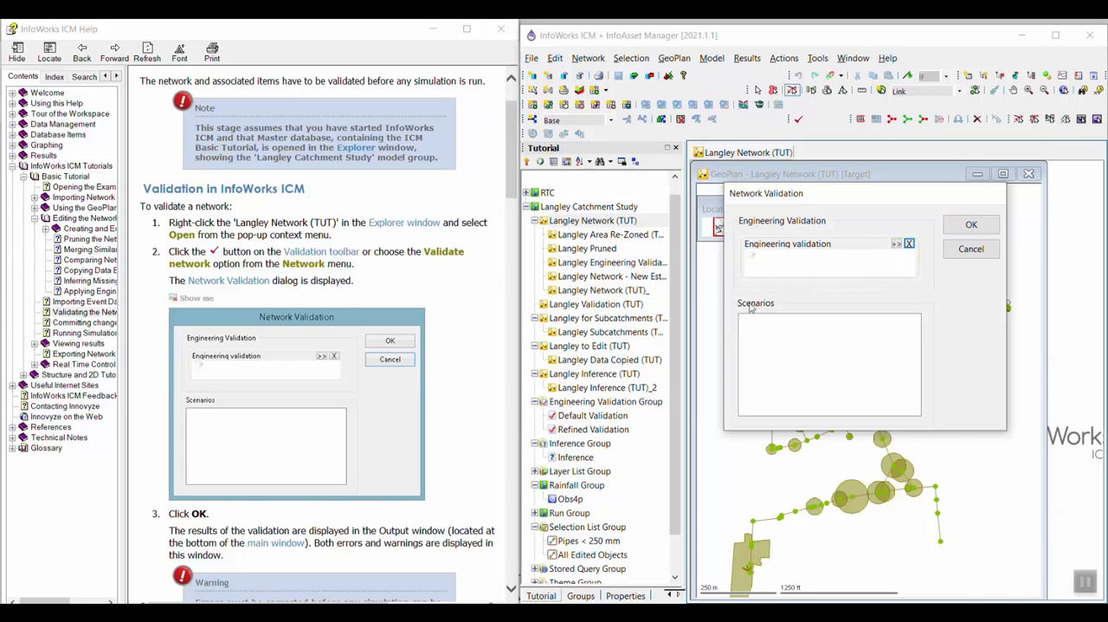
{"action": "mouse_move", "coordinate": [909, 245]}
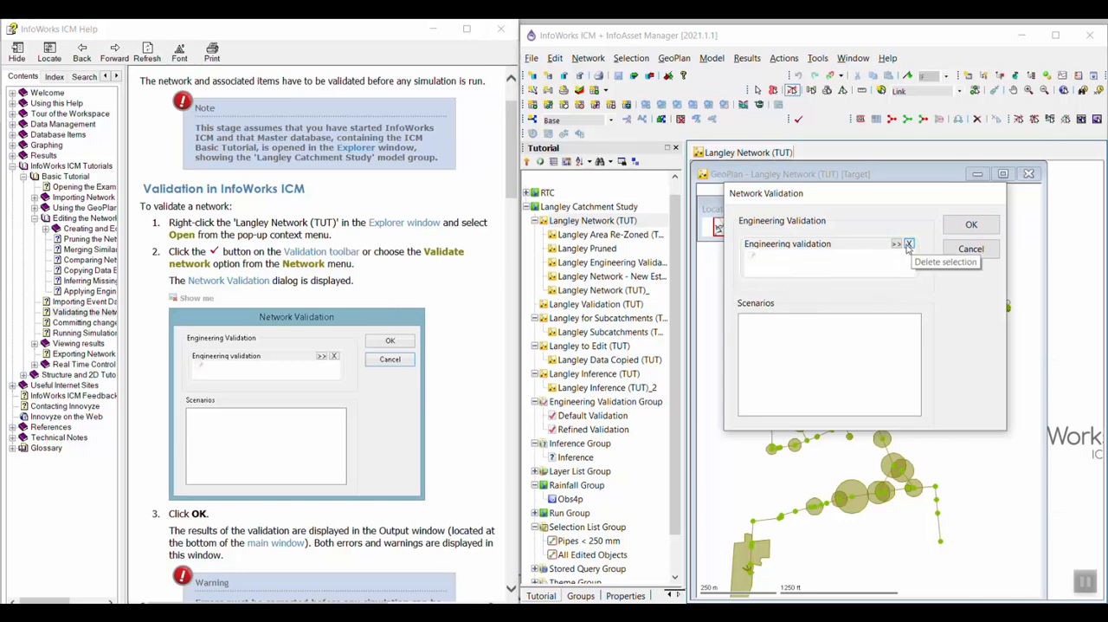
{"action": "scroll", "scroll_direction": "down", "scroll_amount": 3}
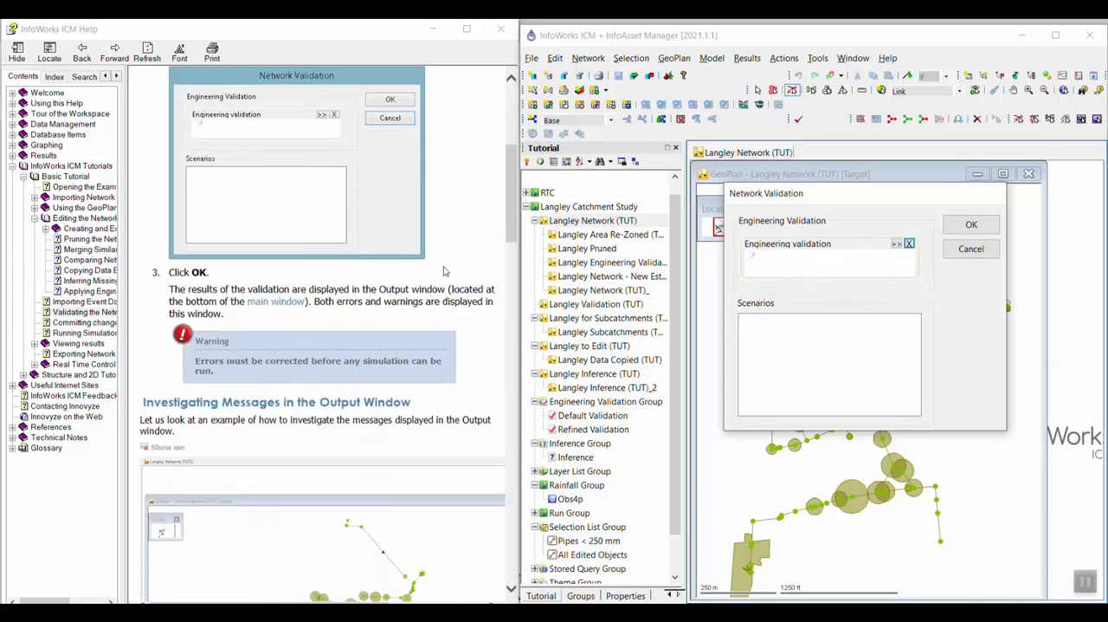
{"action": "scroll", "scroll_direction": "down", "scroll_amount": 3}
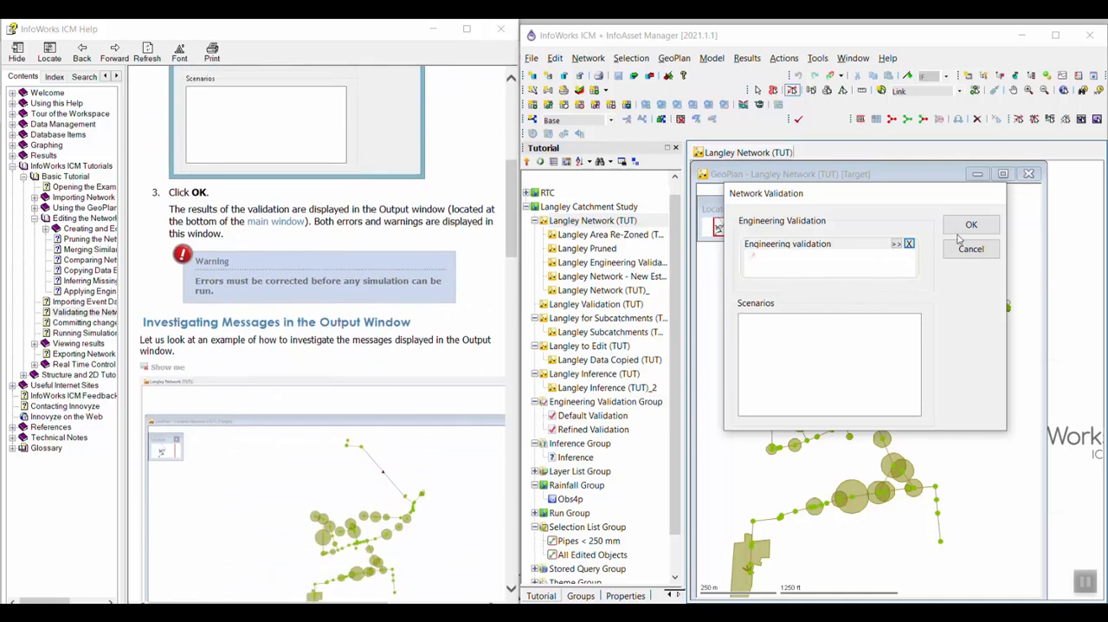
{"action": "left_click", "coordinate": [969, 225]}
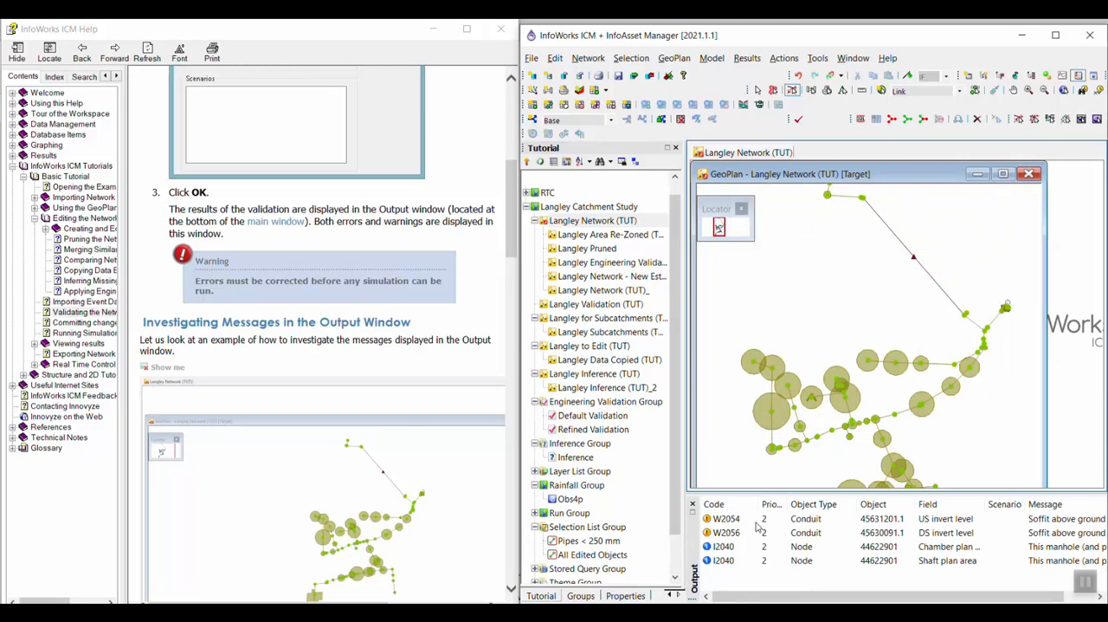
{"action": "mouse_move", "coordinate": [412, 397]}
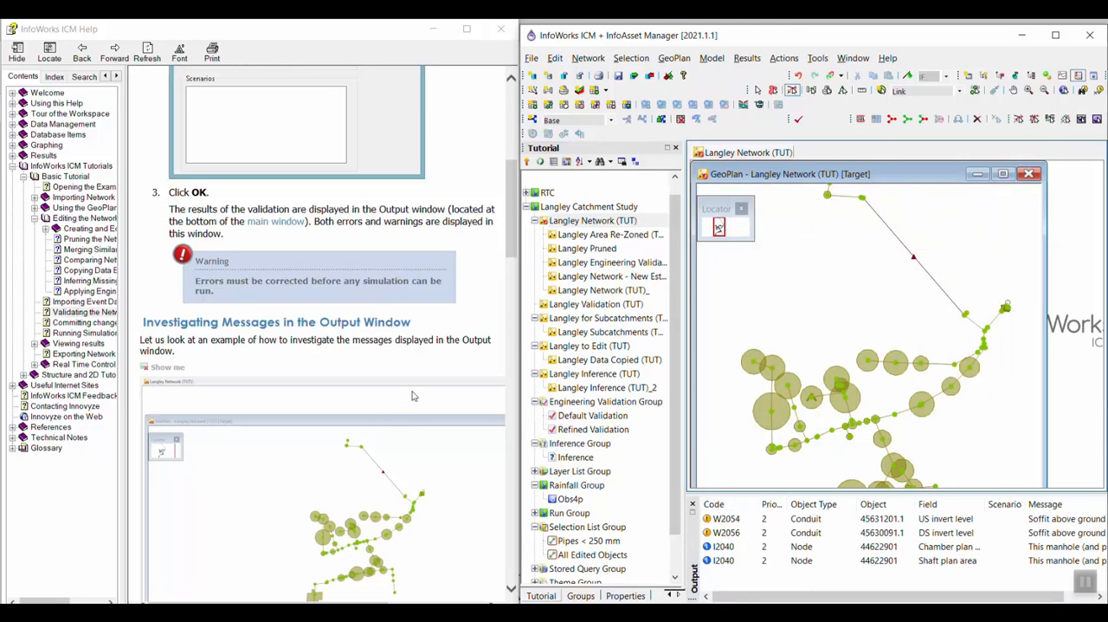
- Scroll the Output window to the soffit warning for conduit 45631201.1
{"action": "scroll", "scroll_direction": "down", "scroll_amount": 3}
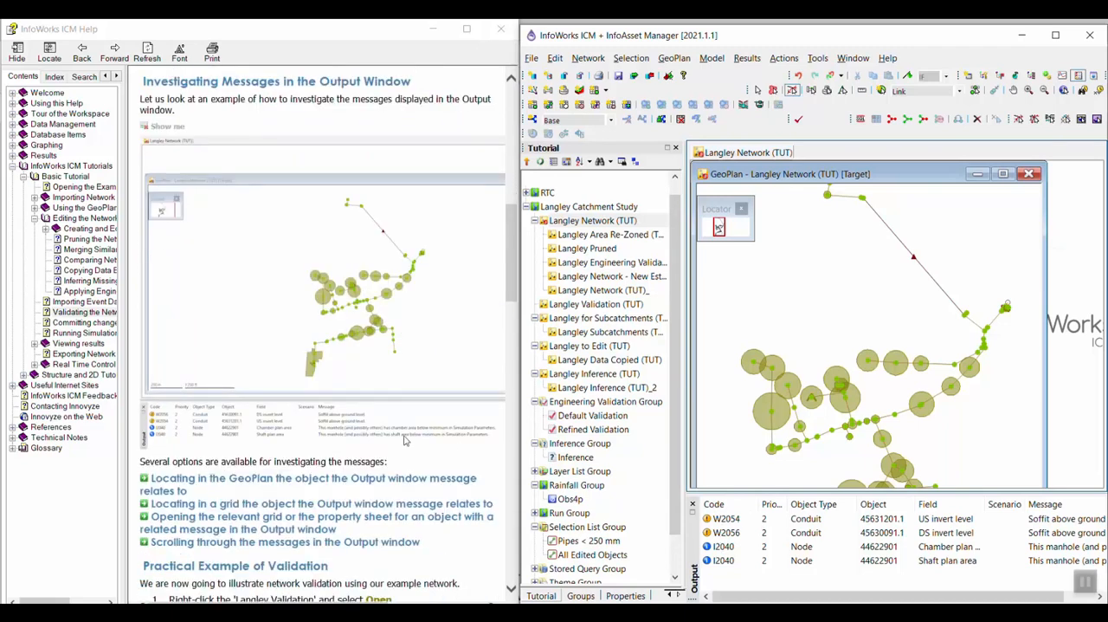
{"action": "mouse_move", "coordinate": [187, 489]}
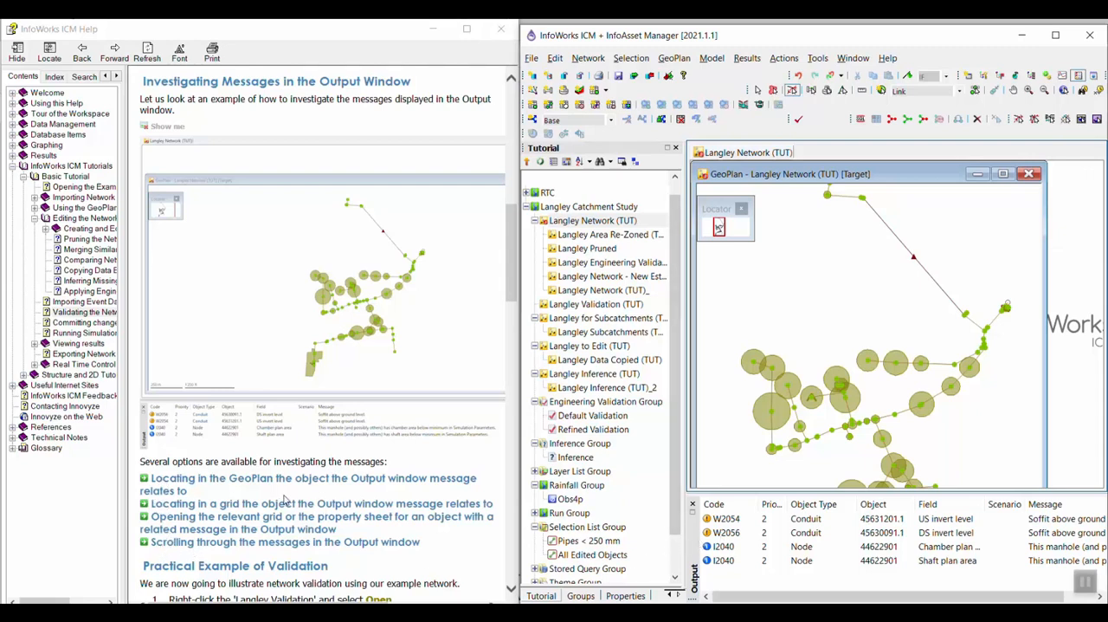
{"action": "scroll", "scroll_direction": "down", "scroll_amount": 3}
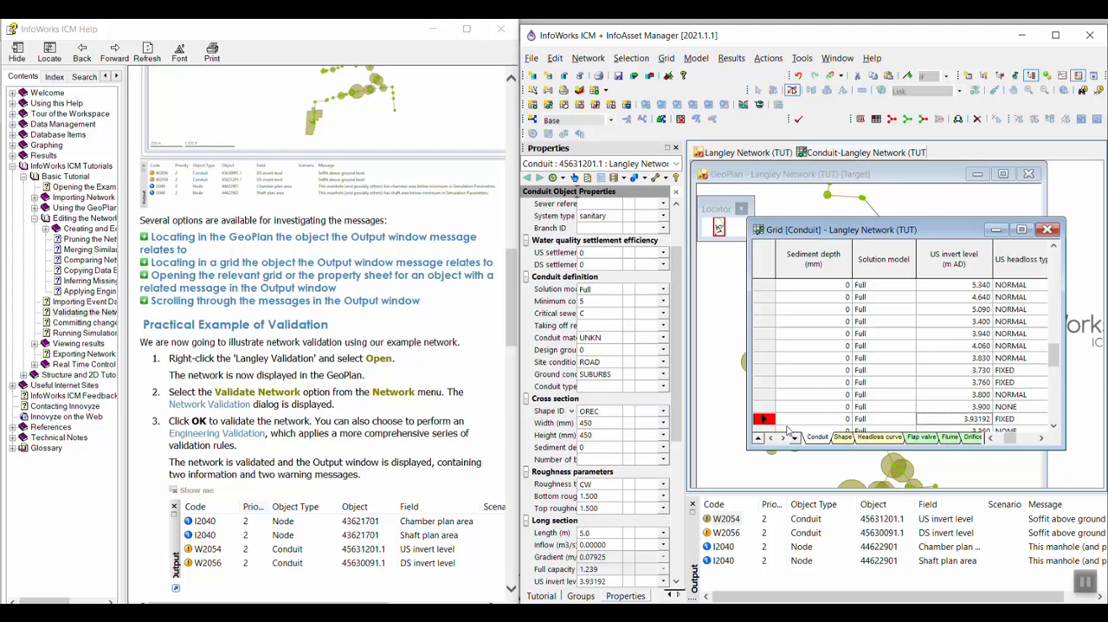
- Select and find flagged conduit 45631201.1 on the GeoPlan from its grid row
{"action": "right_click", "coordinate": [765, 419]}
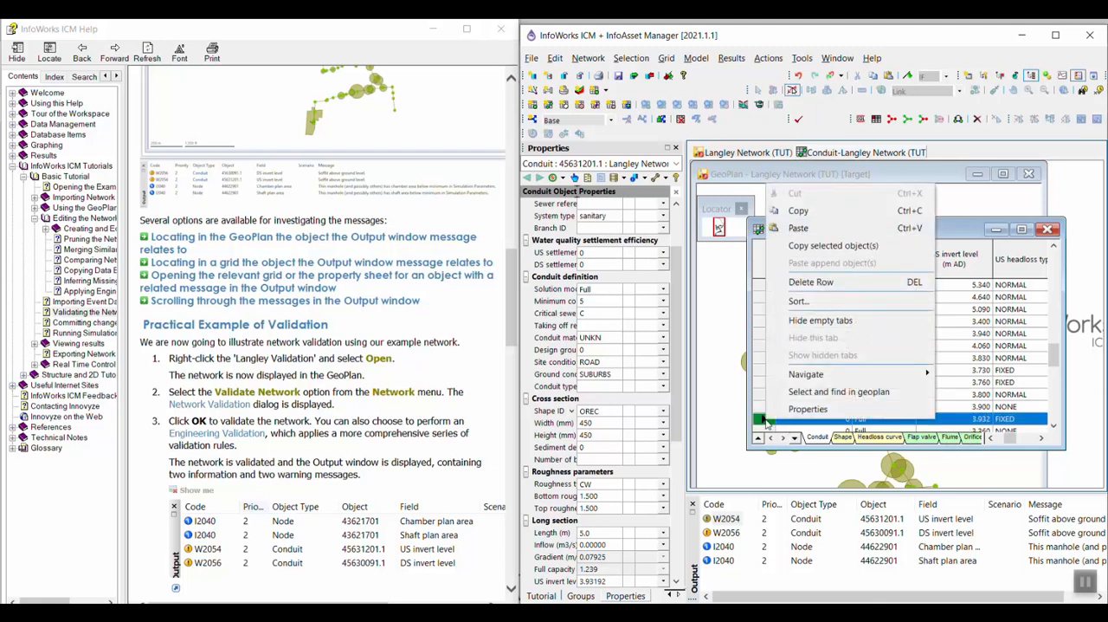
{"action": "mouse_move", "coordinate": [838, 392]}
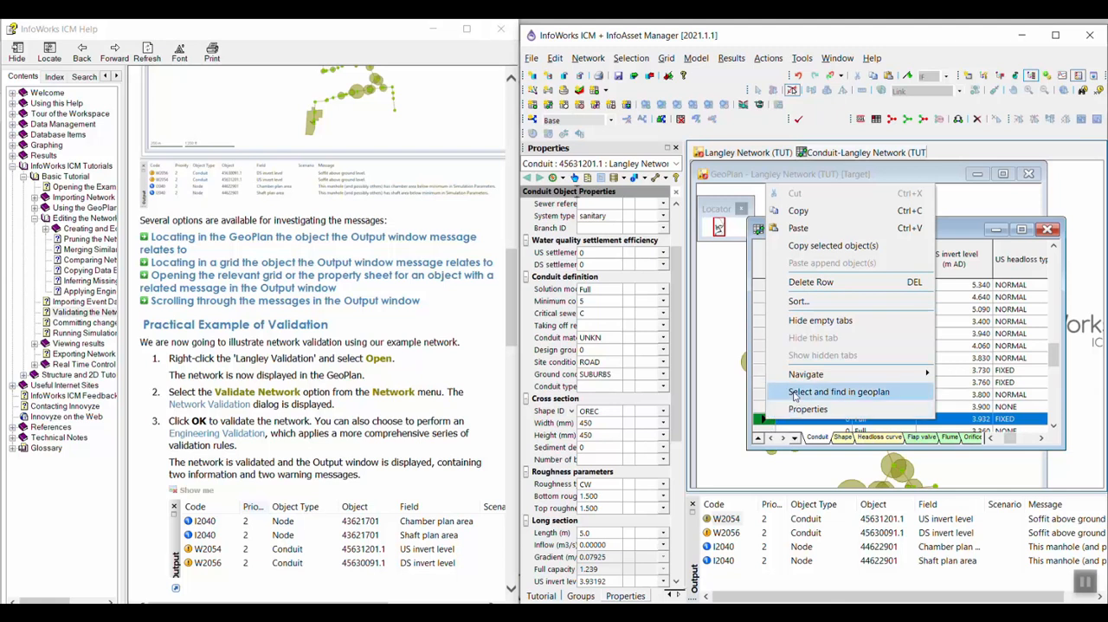
{"action": "left_click", "coordinate": [838, 392]}
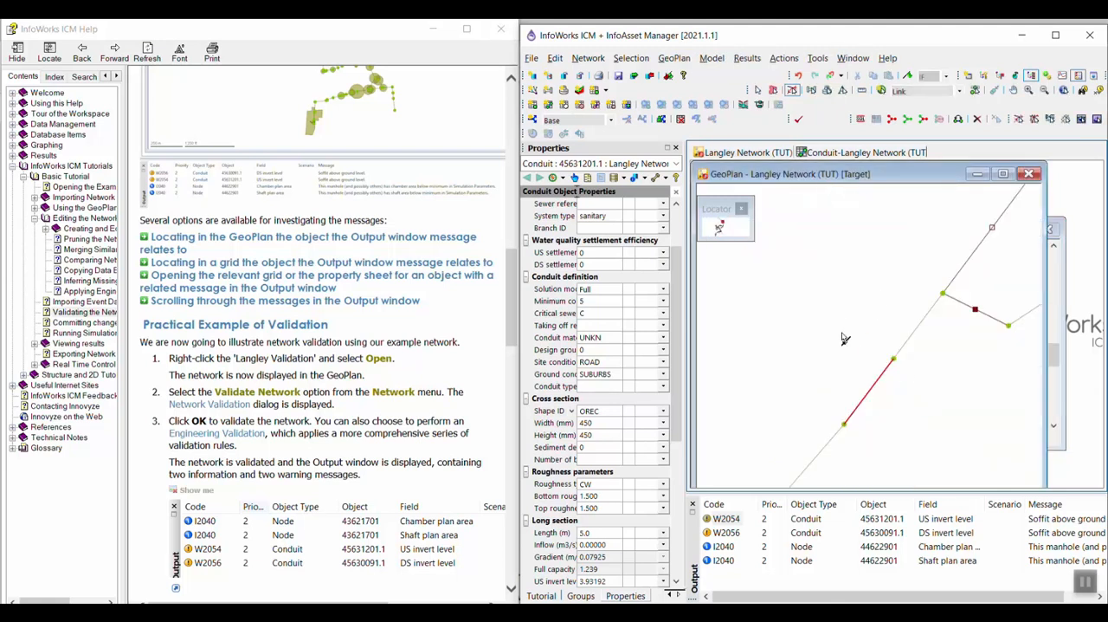
{"action": "mouse_move", "coordinate": [841, 415]}
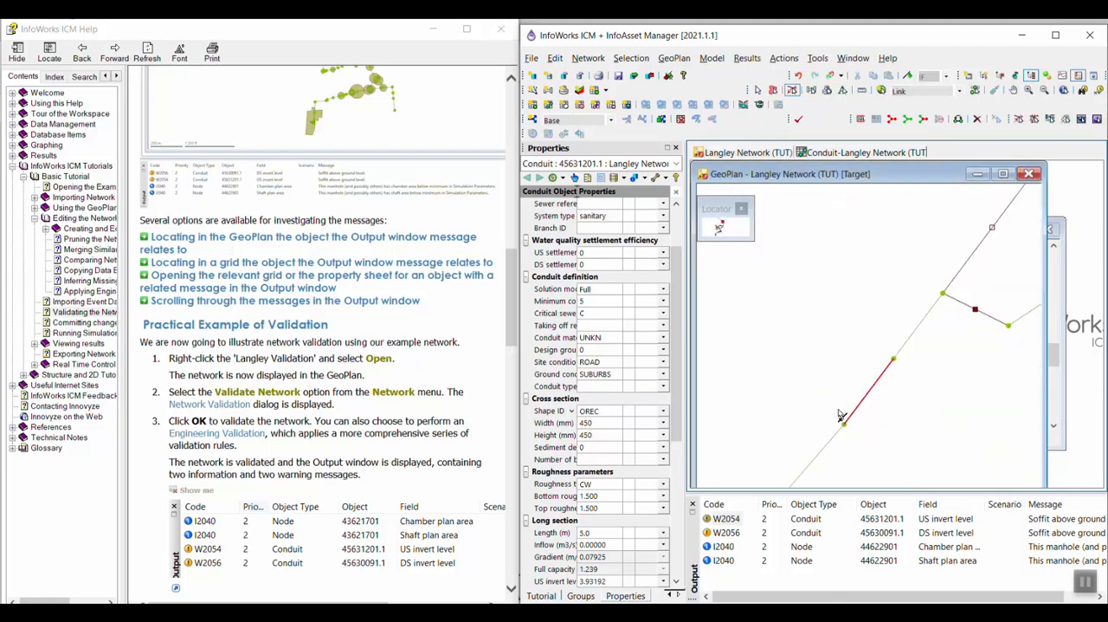
{"action": "mouse_move", "coordinate": [820, 361]}
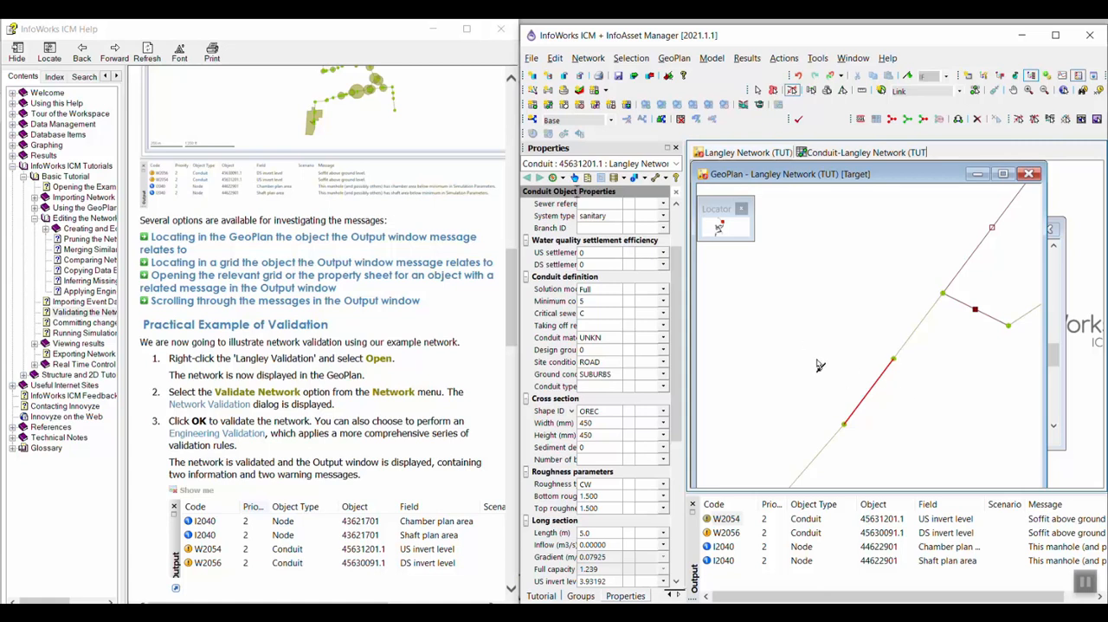
{"action": "mouse_move", "coordinate": [903, 403]}
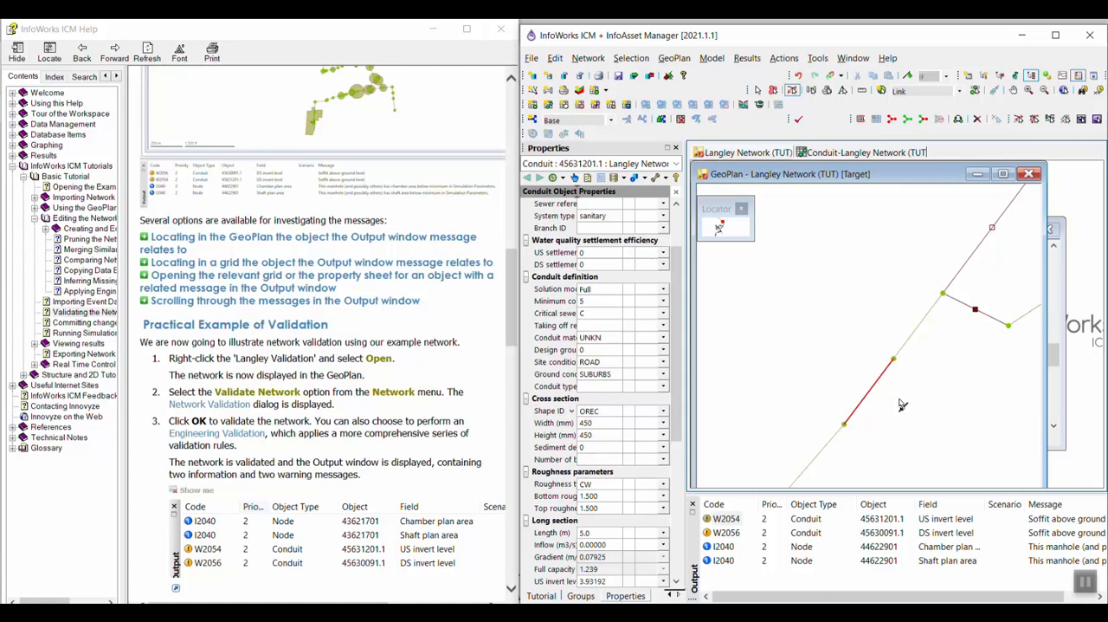
{"action": "scroll", "scroll_direction": "down", "scroll_amount": 3}
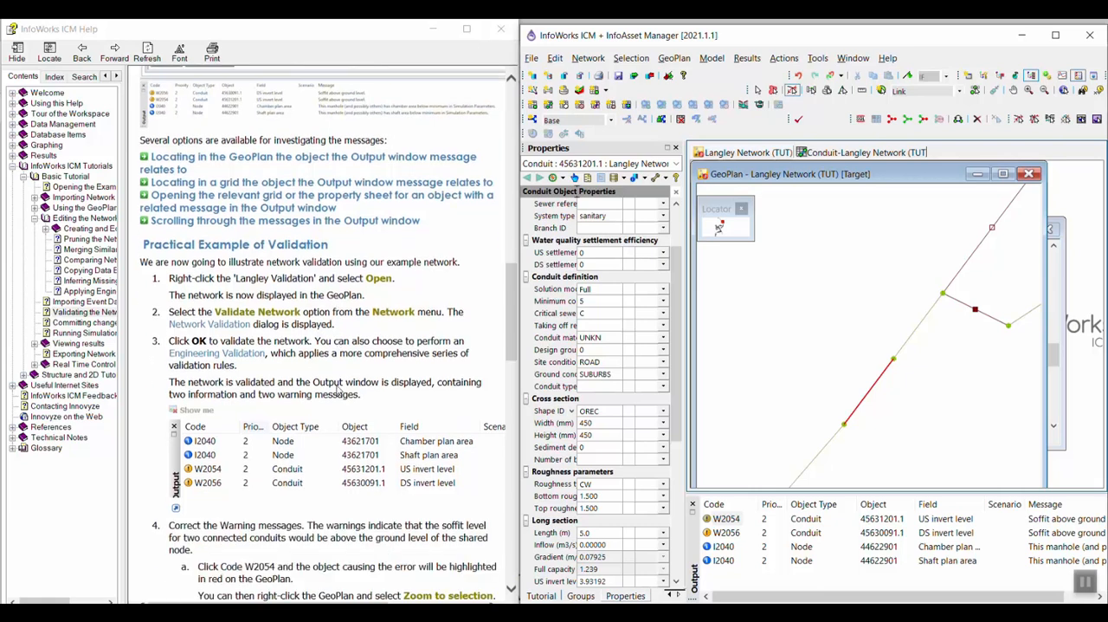
{"action": "scroll", "scroll_direction": "down", "scroll_amount": 3}
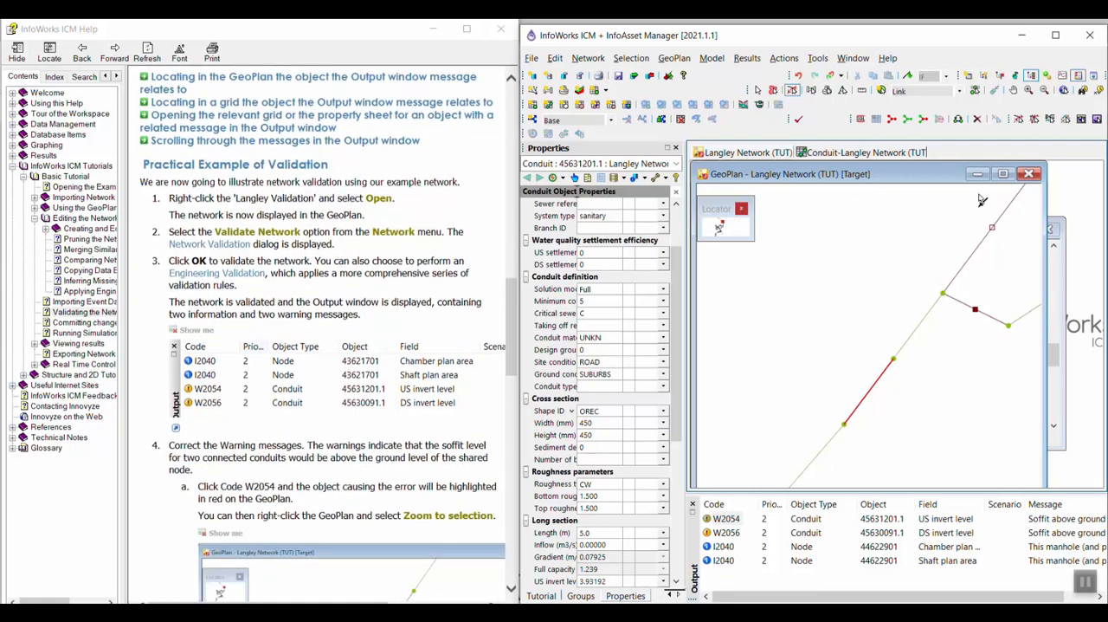
- Close the Langley Network map view and select Langley Validation (TUT) in the database tree
{"action": "left_click", "coordinate": [540, 596]}
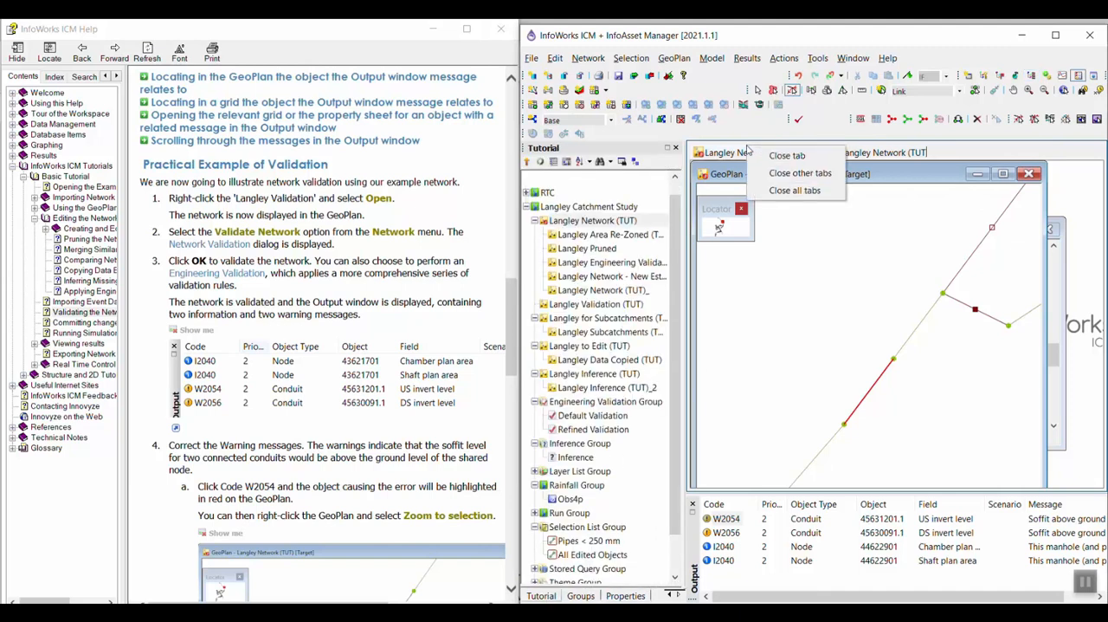
{"action": "left_click", "coordinate": [786, 156]}
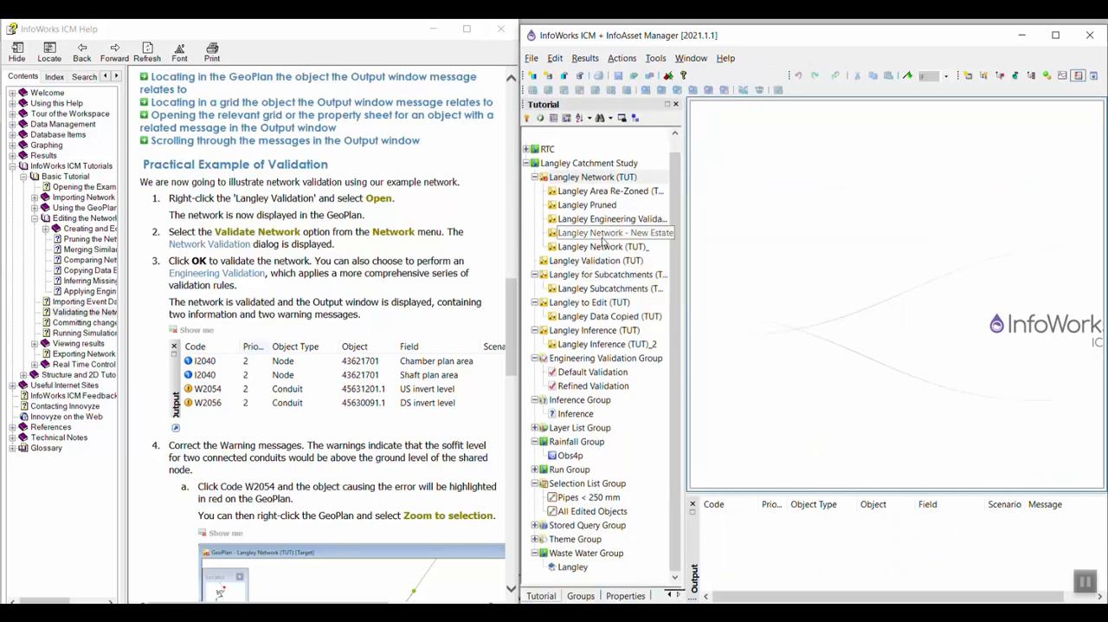
{"action": "mouse_move", "coordinate": [589, 260]}
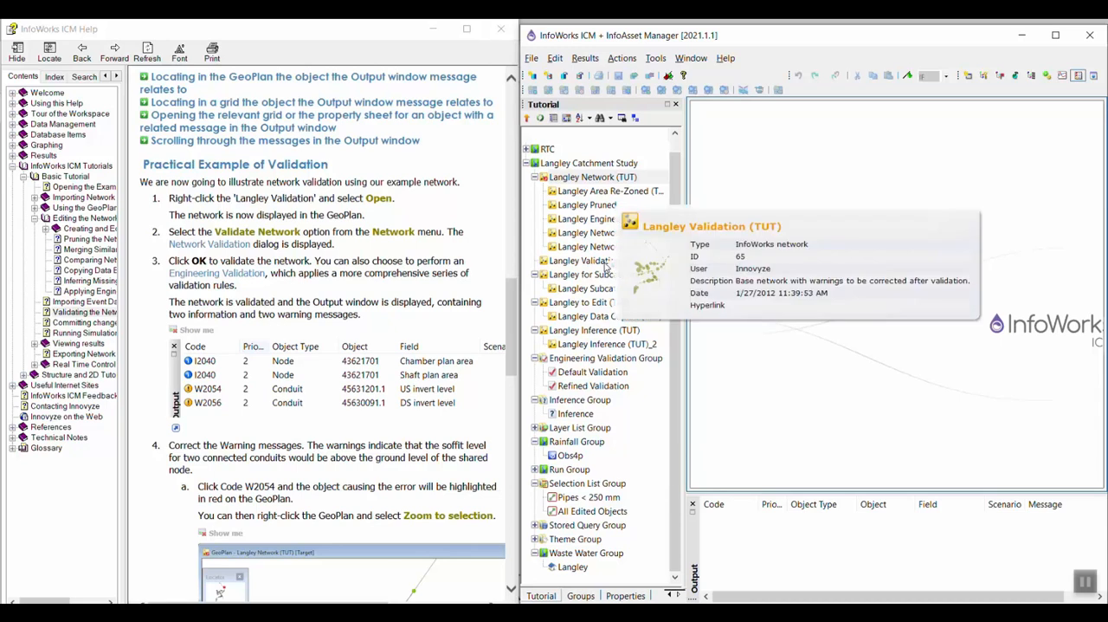
{"action": "left_click", "coordinate": [595, 260]}
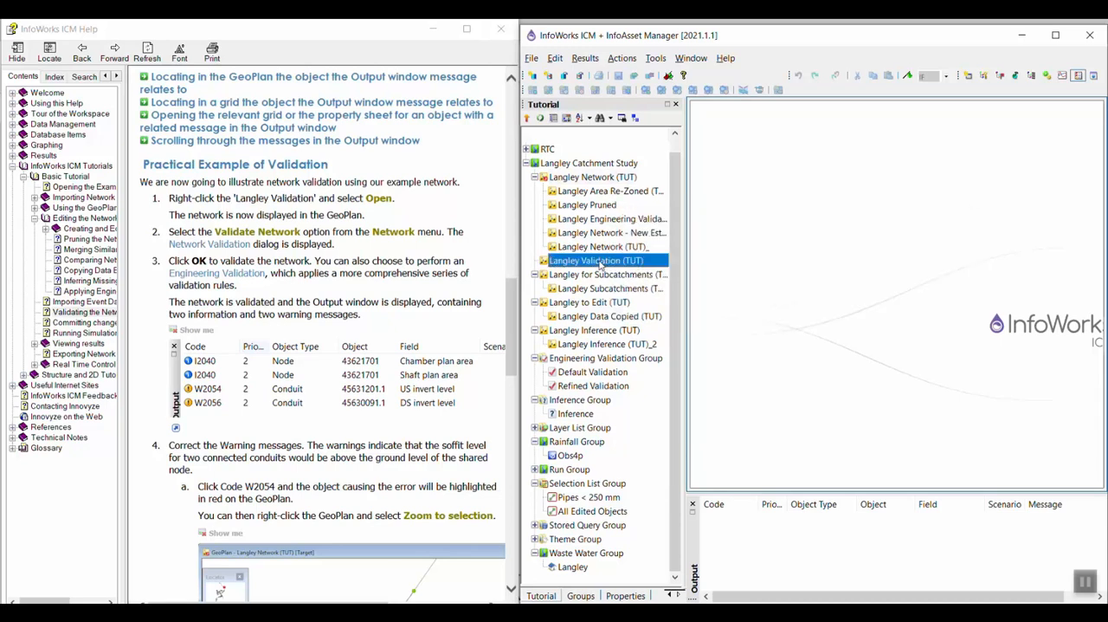
{"action": "mouse_move", "coordinate": [739, 172]}
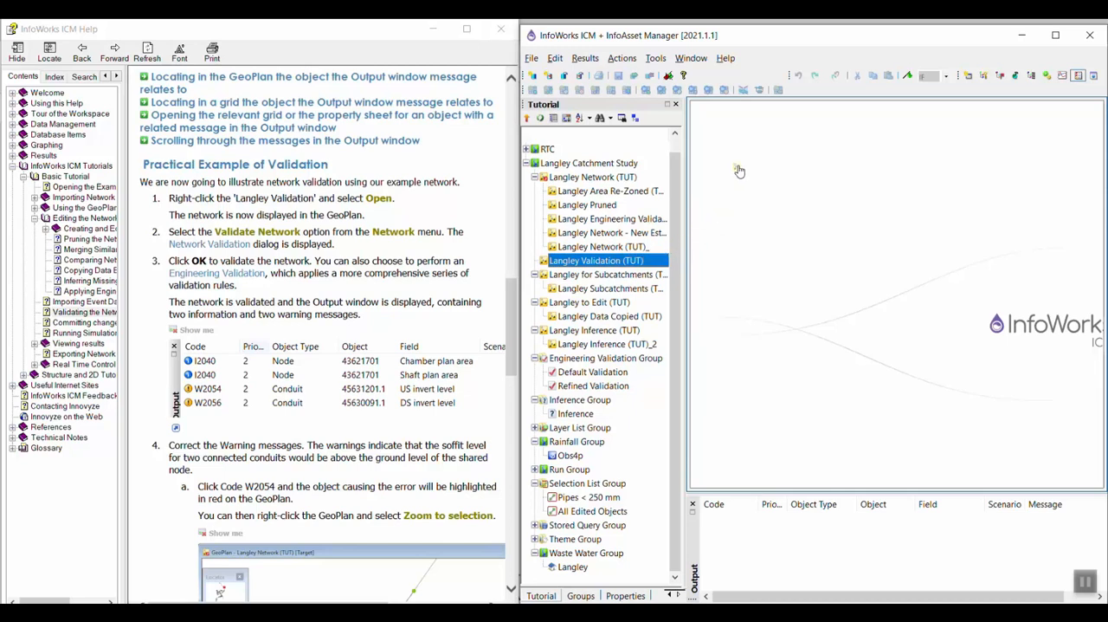
- Open the Langley Validation (TUT) network in a GeoPlan window
{"action": "double_click", "coordinate": [595, 259]}
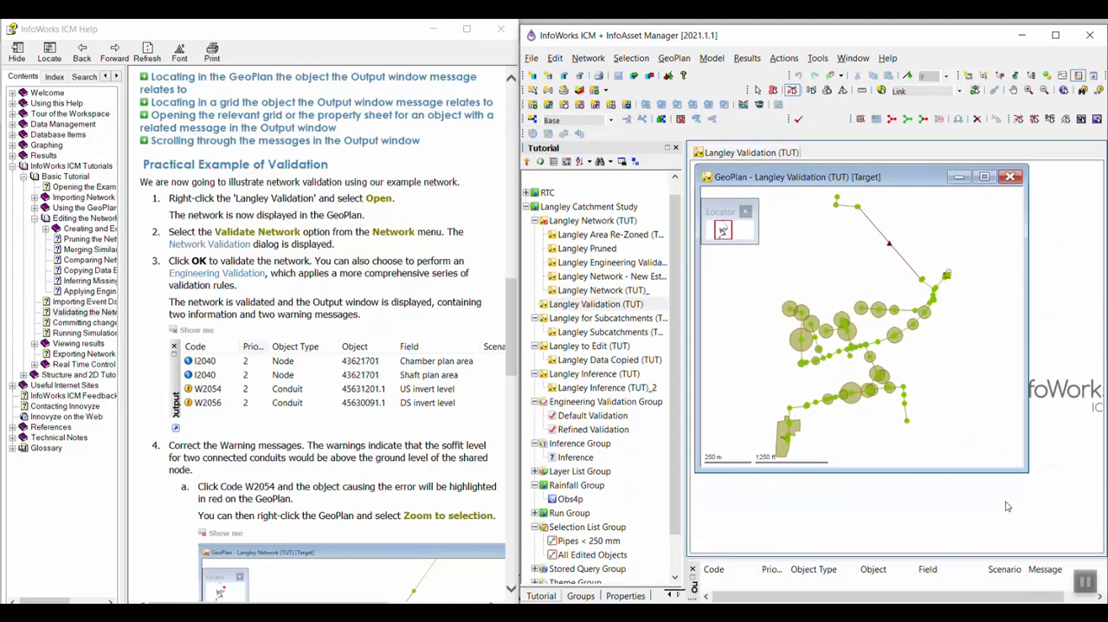
{"action": "left_click", "coordinate": [983, 176]}
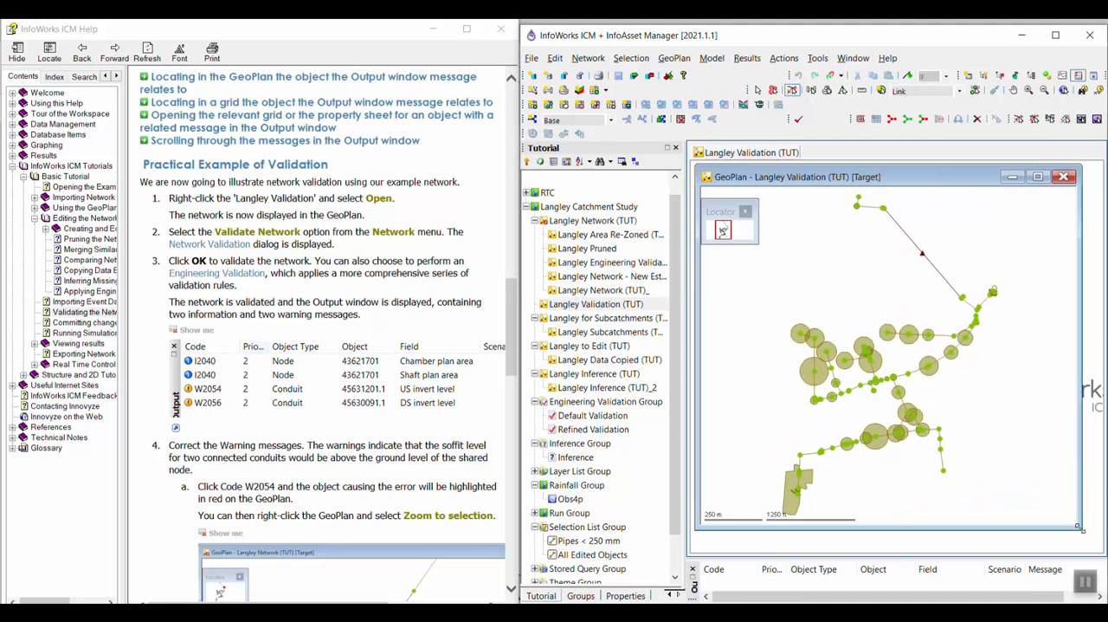
{"action": "mouse_move", "coordinate": [930, 398]}
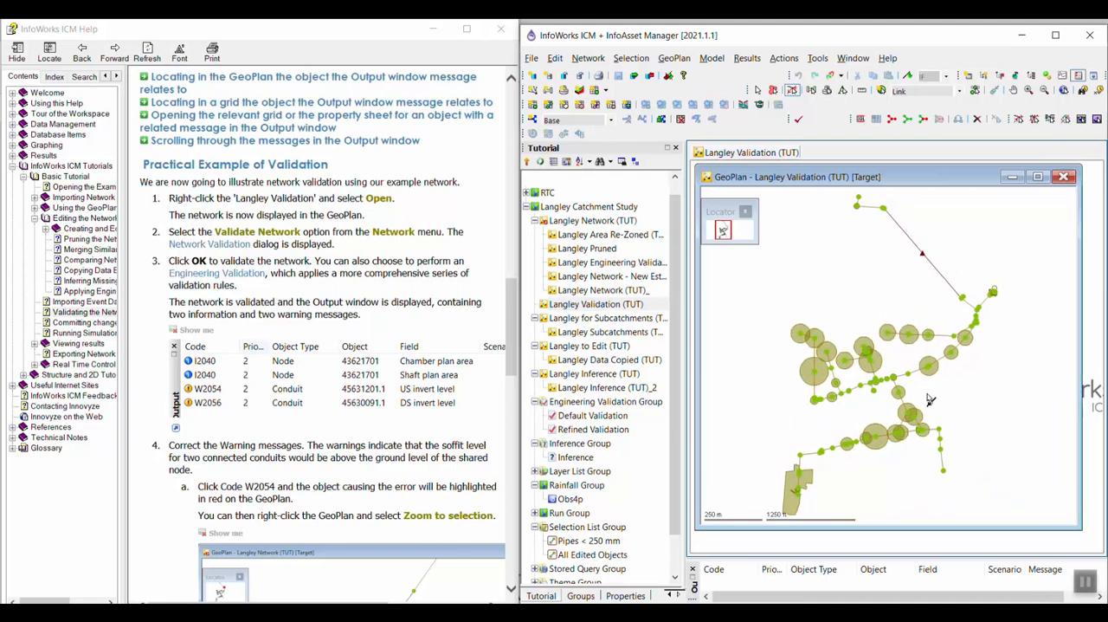
{"action": "mouse_move", "coordinate": [823, 208]}
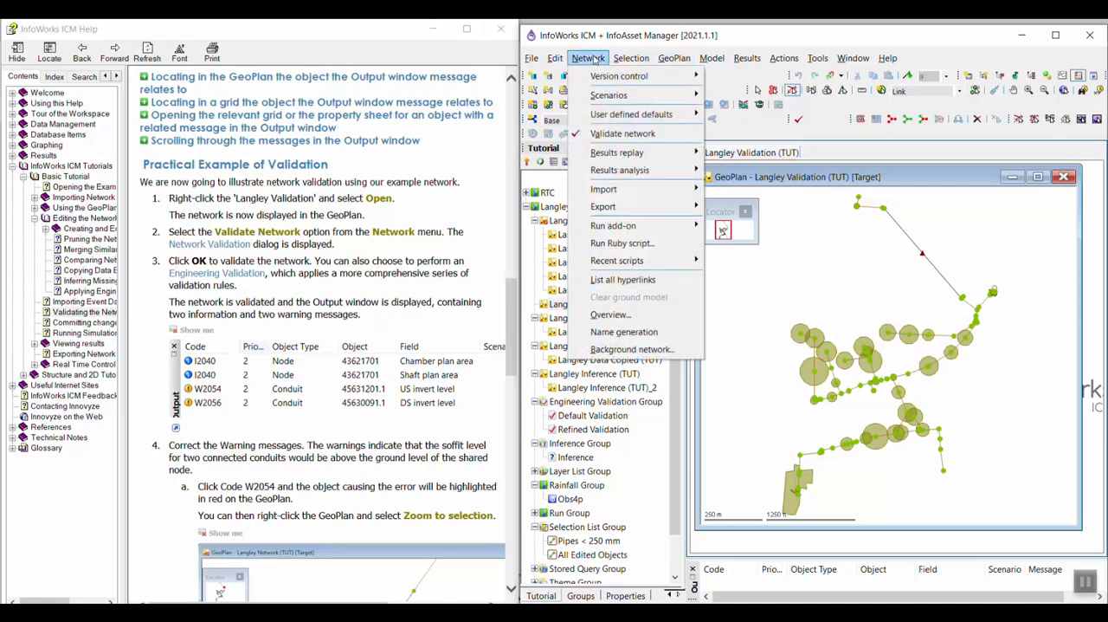
{"action": "mouse_move", "coordinate": [623, 133]}
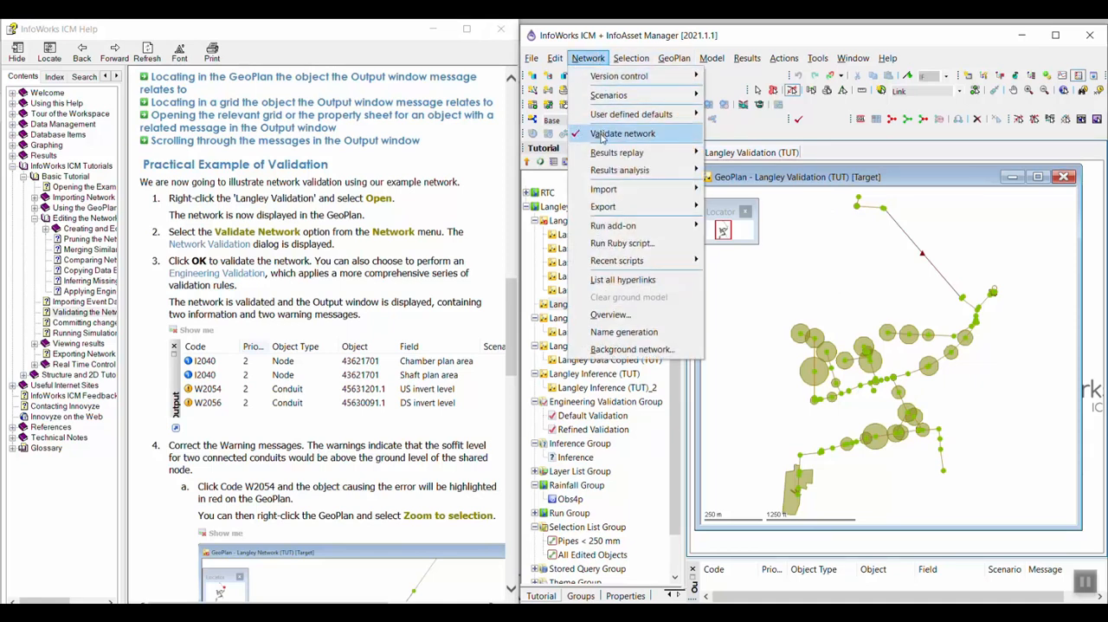
- Run engineering validation on Langley Validation (TUT), listing two warnings and two information messages
{"action": "left_click", "coordinate": [621, 132]}
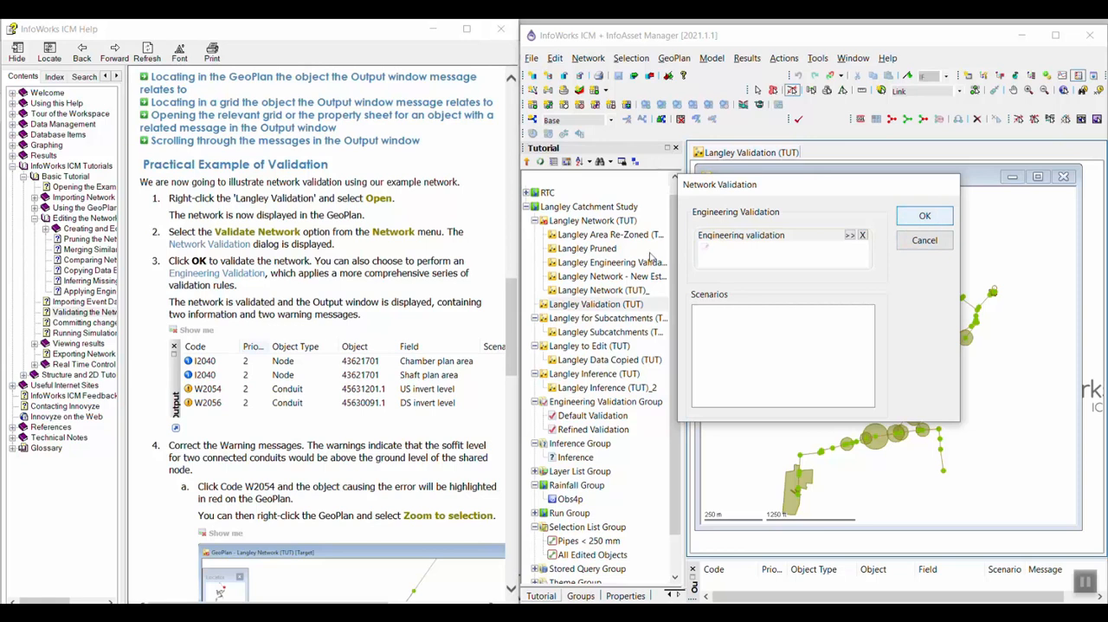
{"action": "mouse_move", "coordinate": [925, 215]}
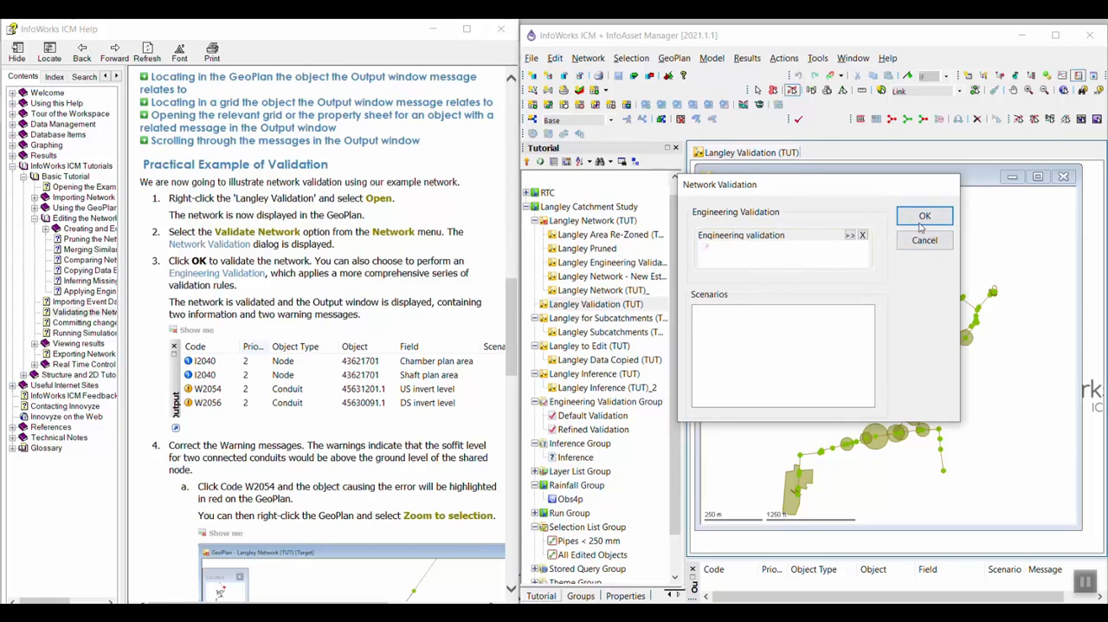
{"action": "left_click", "coordinate": [924, 215]}
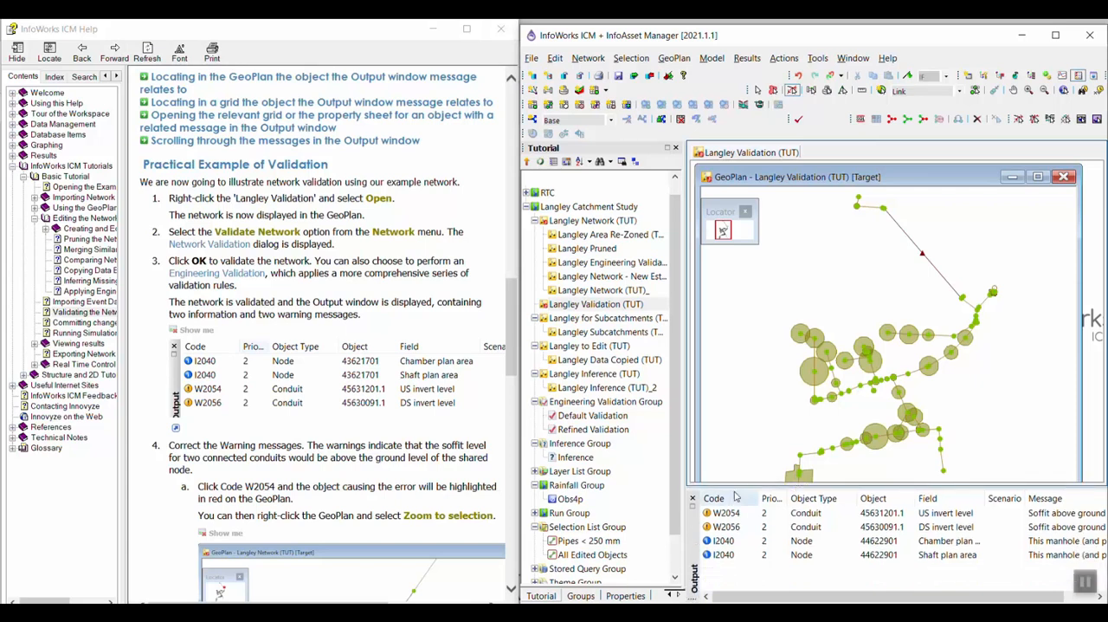
- Sort the Output window messages so node information comes before the conduit soffit warnings
{"action": "left_click", "coordinate": [713, 499]}
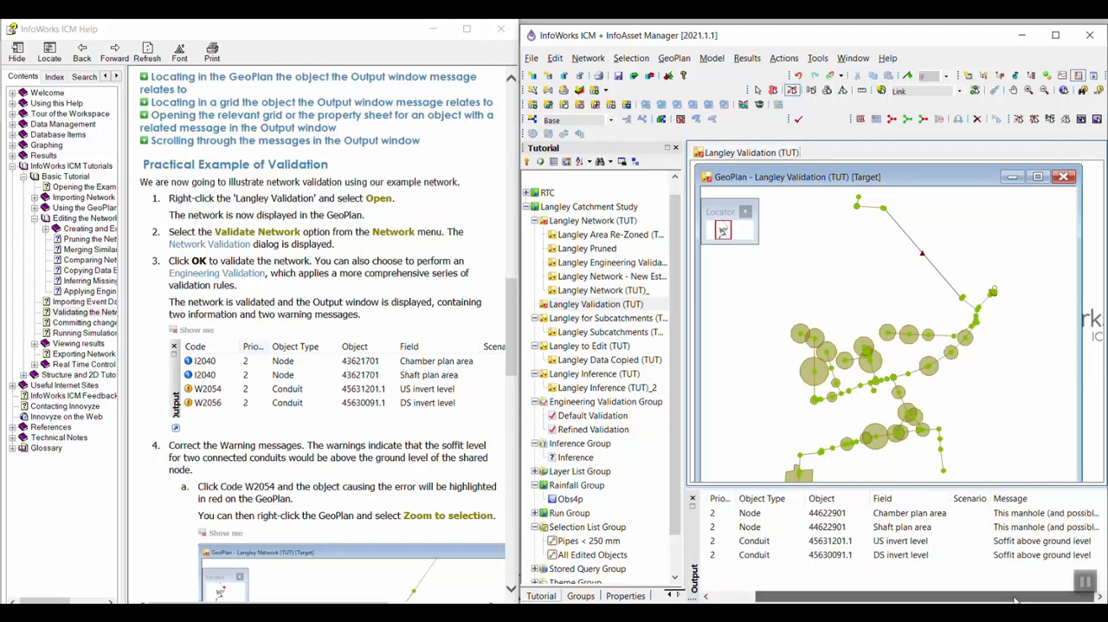
{"action": "scroll", "scroll_direction": "left", "scroll_amount": 3}
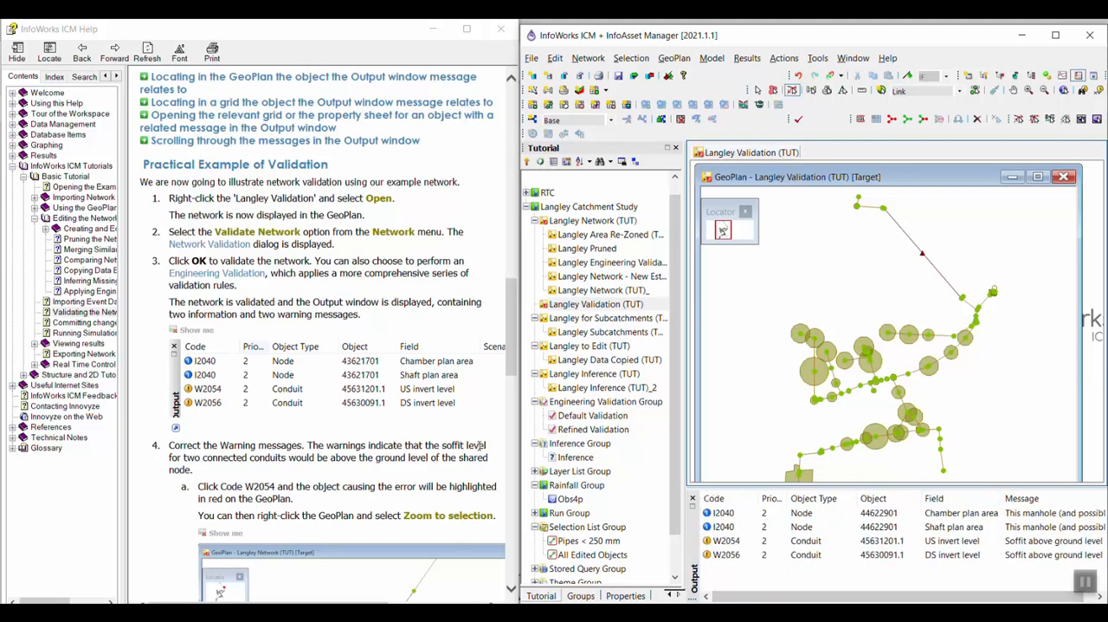
{"action": "scroll", "scroll_direction": "down", "scroll_amount": 3}
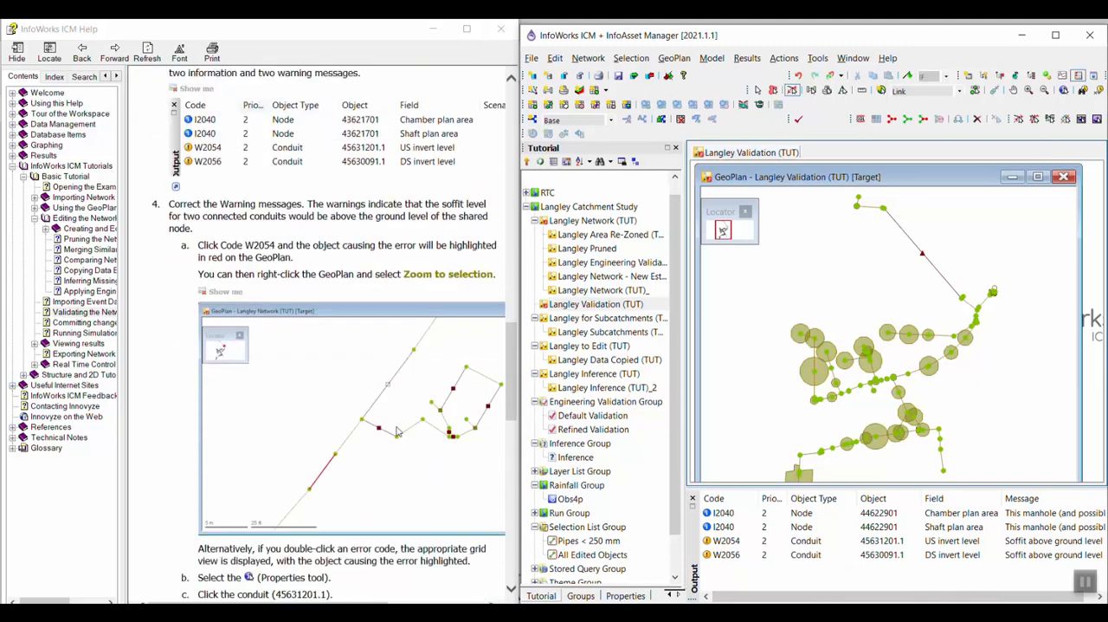
{"action": "scroll", "scroll_direction": "down", "scroll_amount": 3}
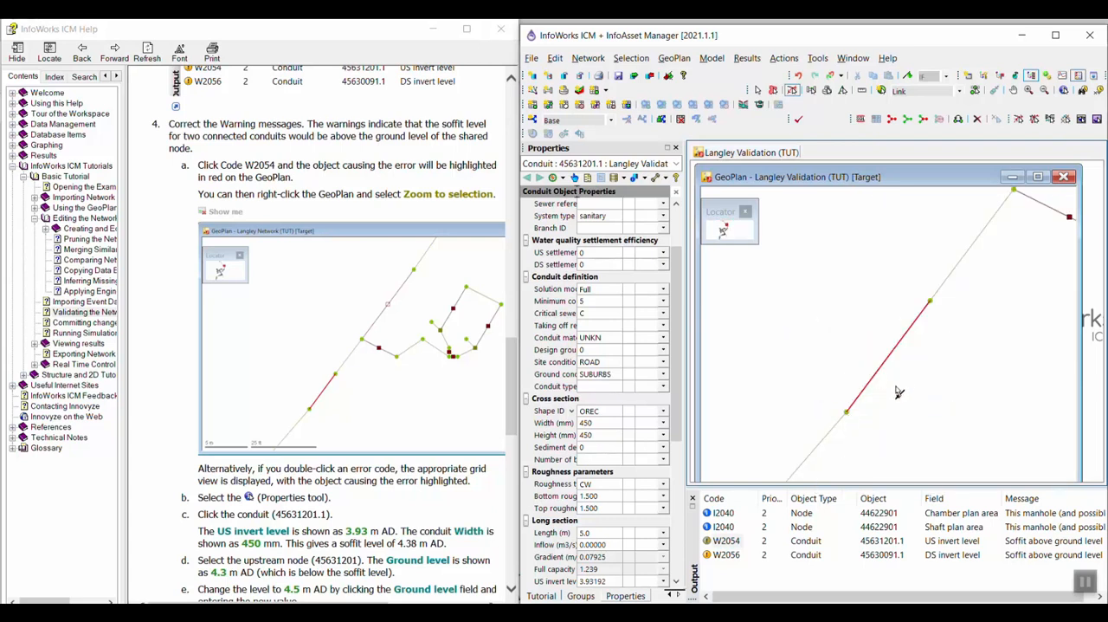
{"action": "mouse_move", "coordinate": [897, 380]}
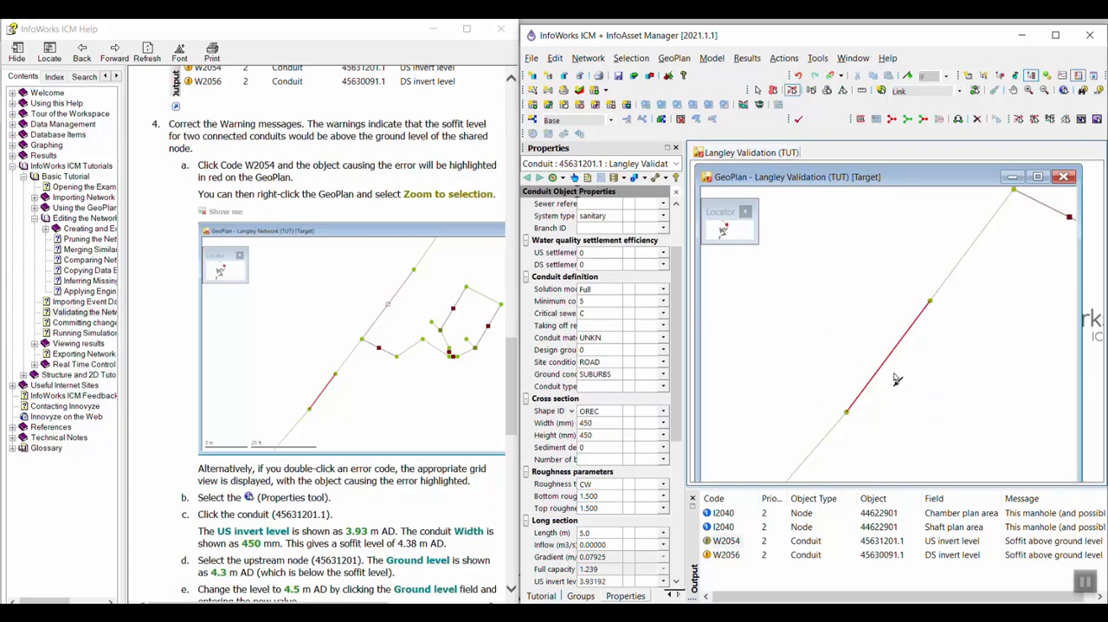
{"action": "mouse_move", "coordinate": [876, 350]}
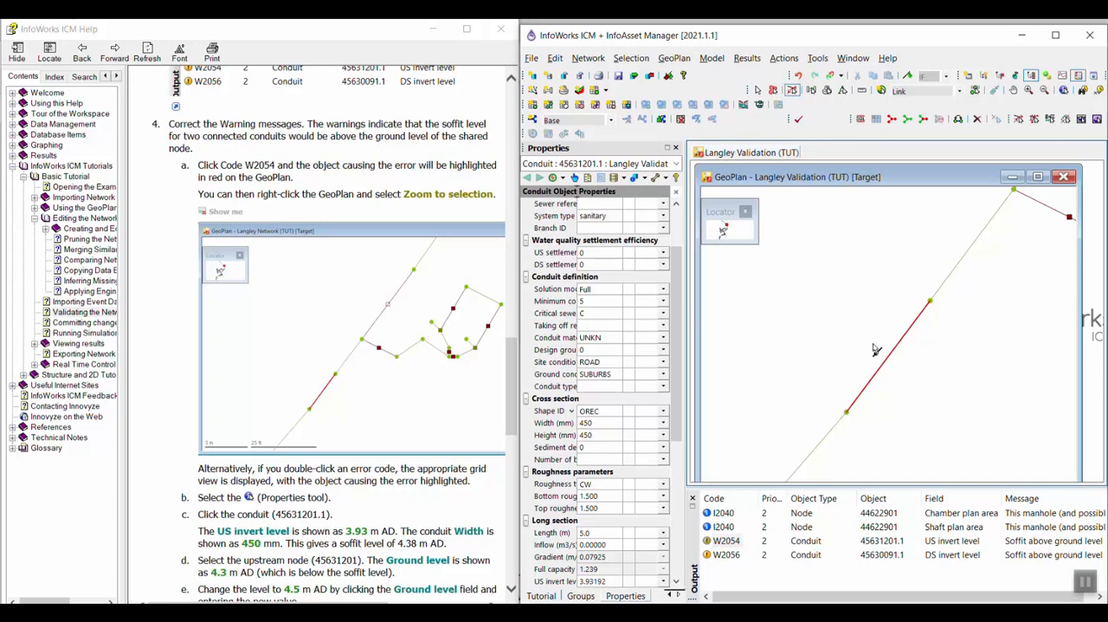
{"action": "mouse_move", "coordinate": [315, 372]}
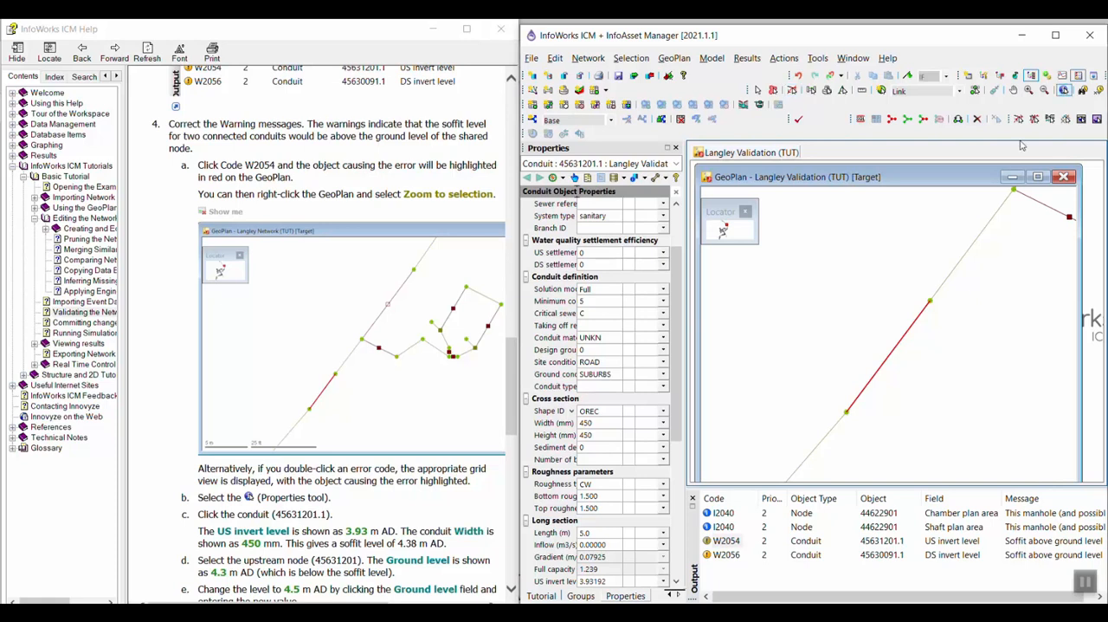
{"action": "mouse_move", "coordinate": [898, 350]}
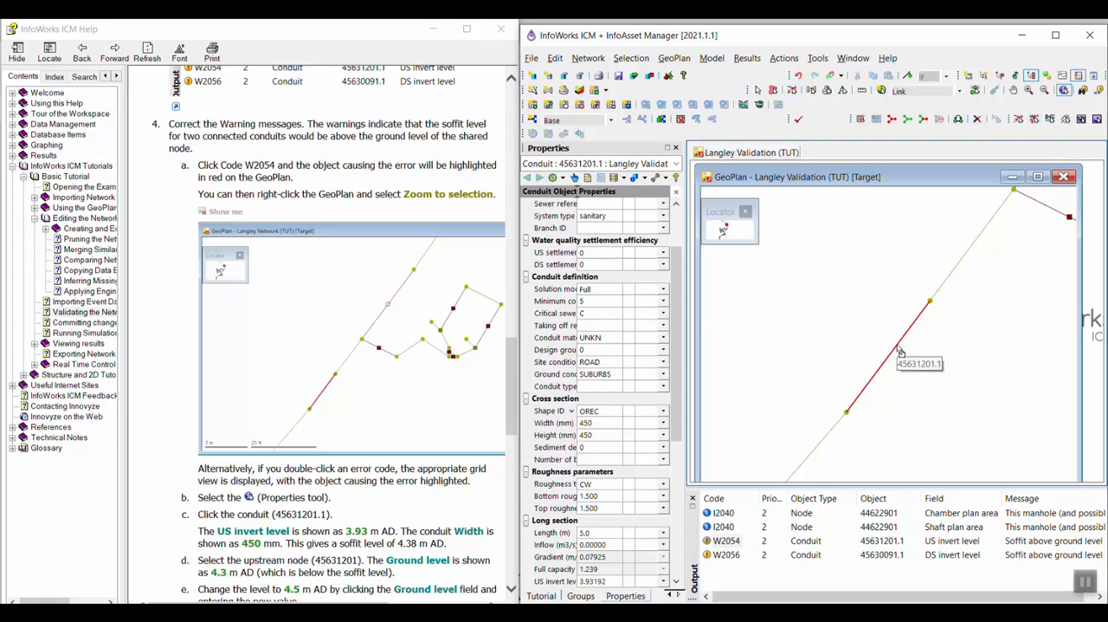
{"action": "mouse_move", "coordinate": [893, 349]}
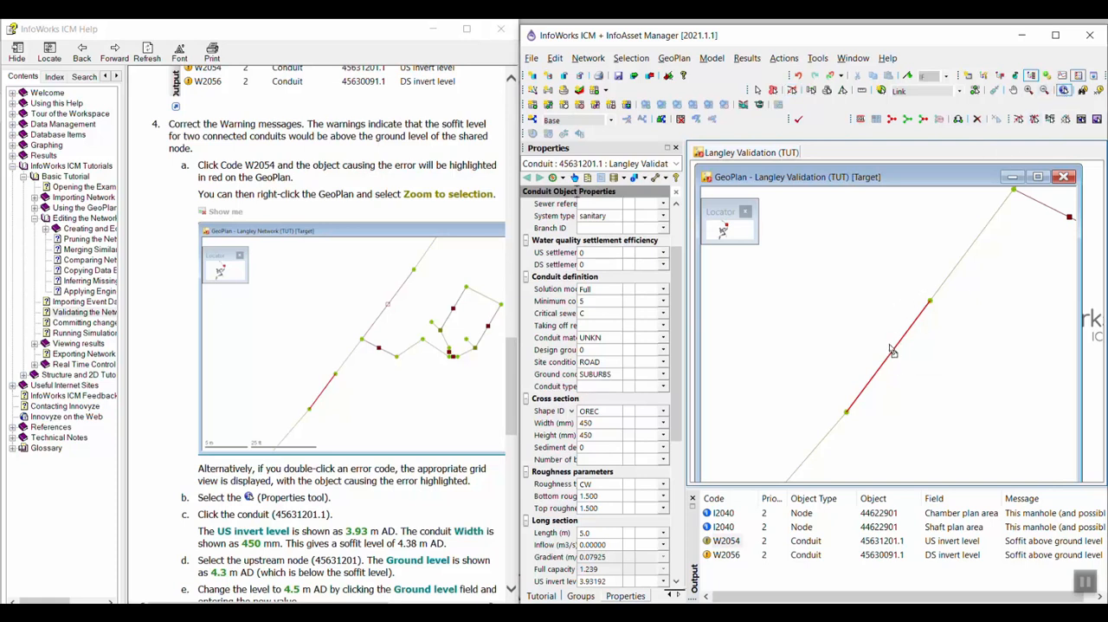
- Show the Properties window for conduit 45631201.1 picked on the GeoPlan
{"action": "left_click", "coordinate": [891, 355]}
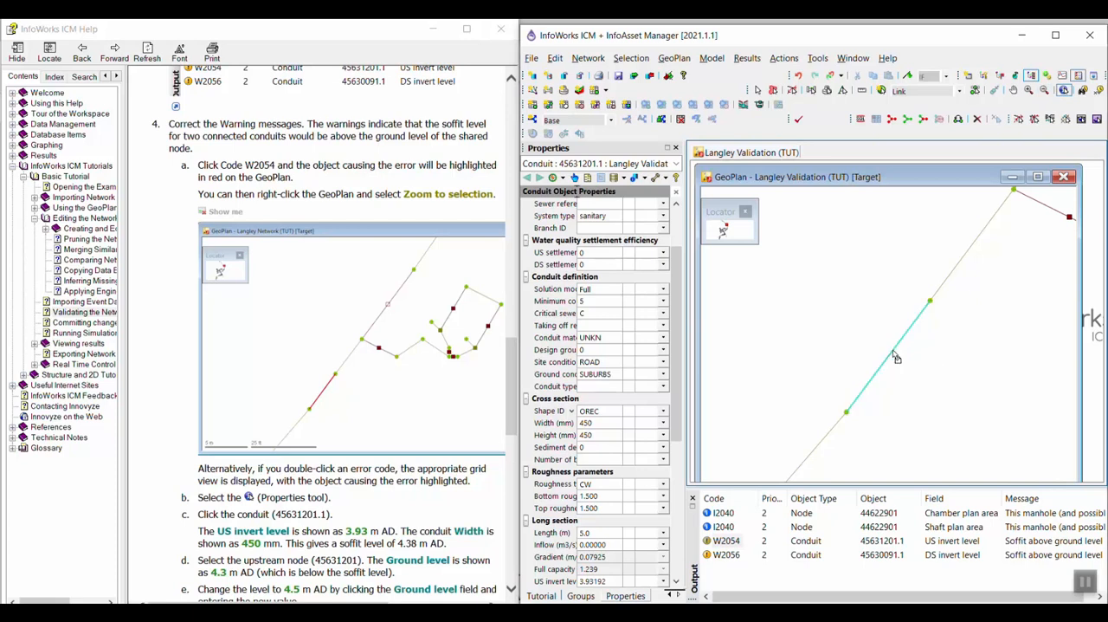
{"action": "scroll", "scroll_direction": "down", "scroll_amount": 3}
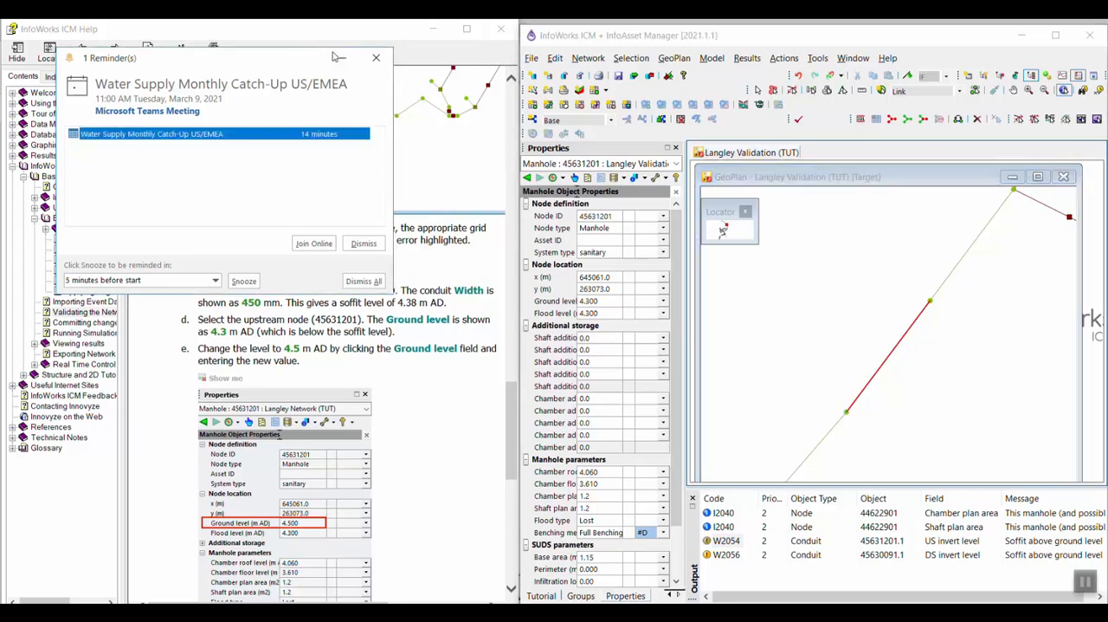
- Dismiss the reminder and scroll manhole 45631201's properties to its Ground level of 4.5
{"action": "left_click", "coordinate": [364, 243]}
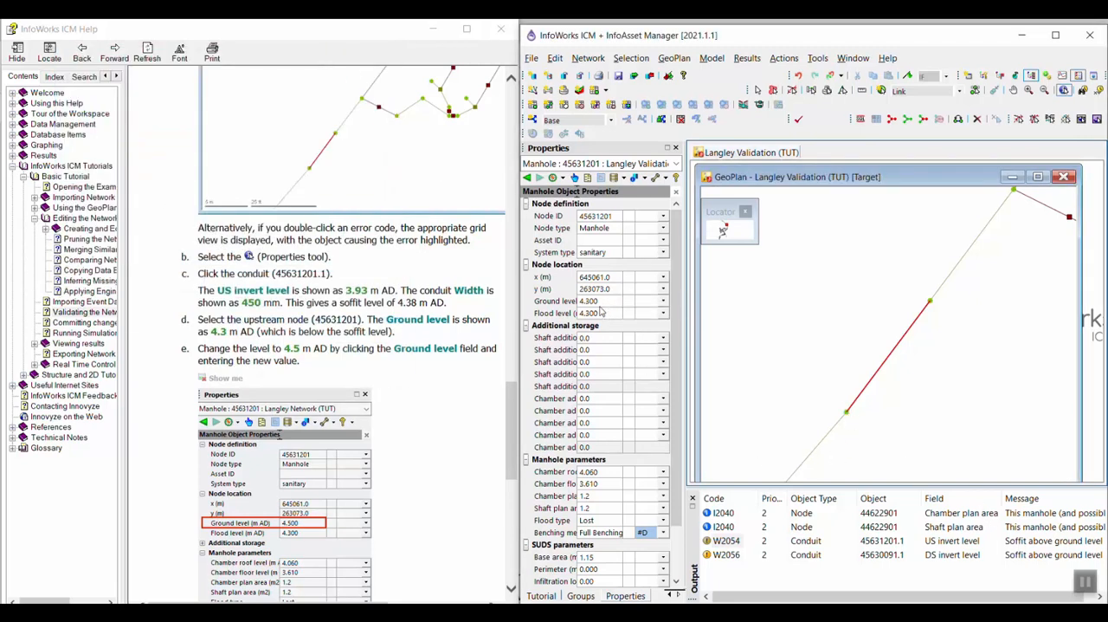
{"action": "mouse_move", "coordinate": [606, 312]}
{"action": "type", "text": "4.500"}
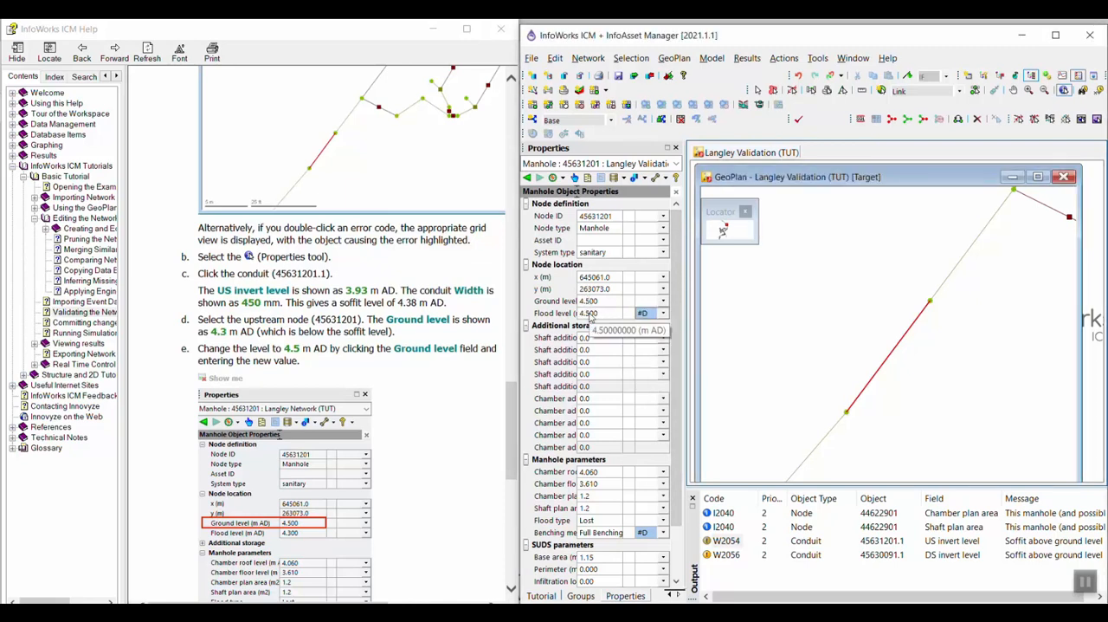
{"action": "scroll", "scroll_direction": "down", "scroll_amount": 3}
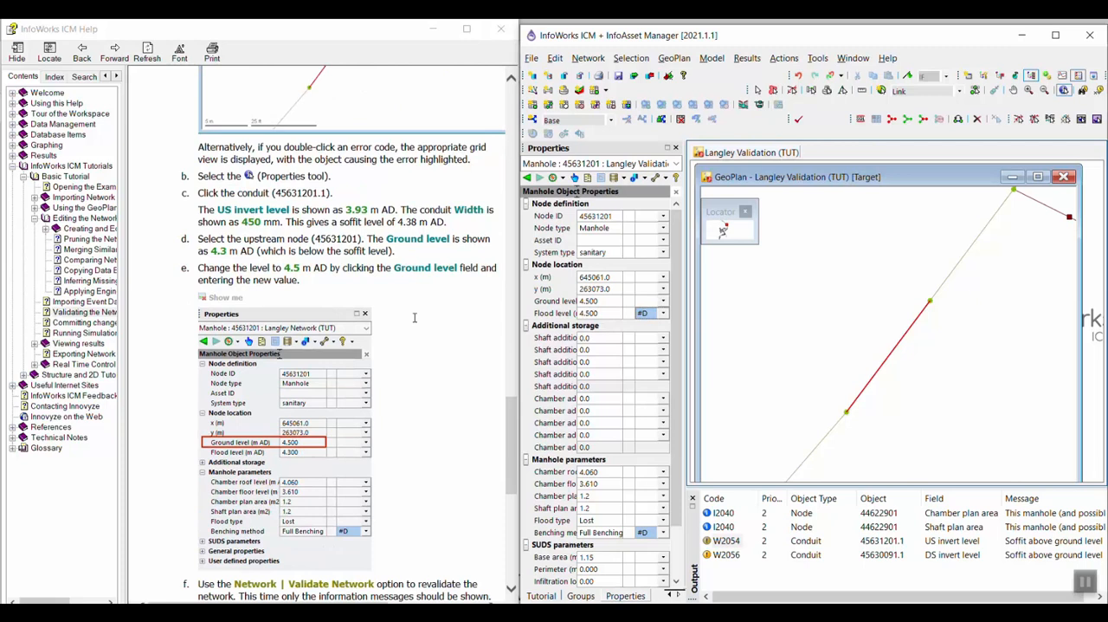
{"action": "scroll", "scroll_direction": "down", "scroll_amount": 3}
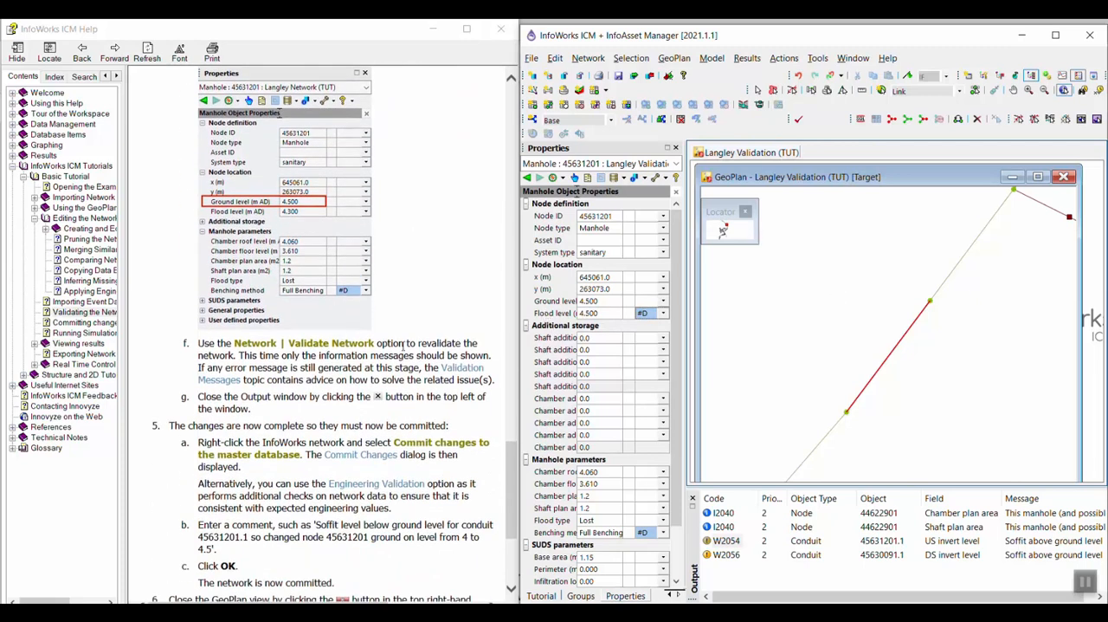
{"action": "scroll", "scroll_direction": "down", "scroll_amount": 3}
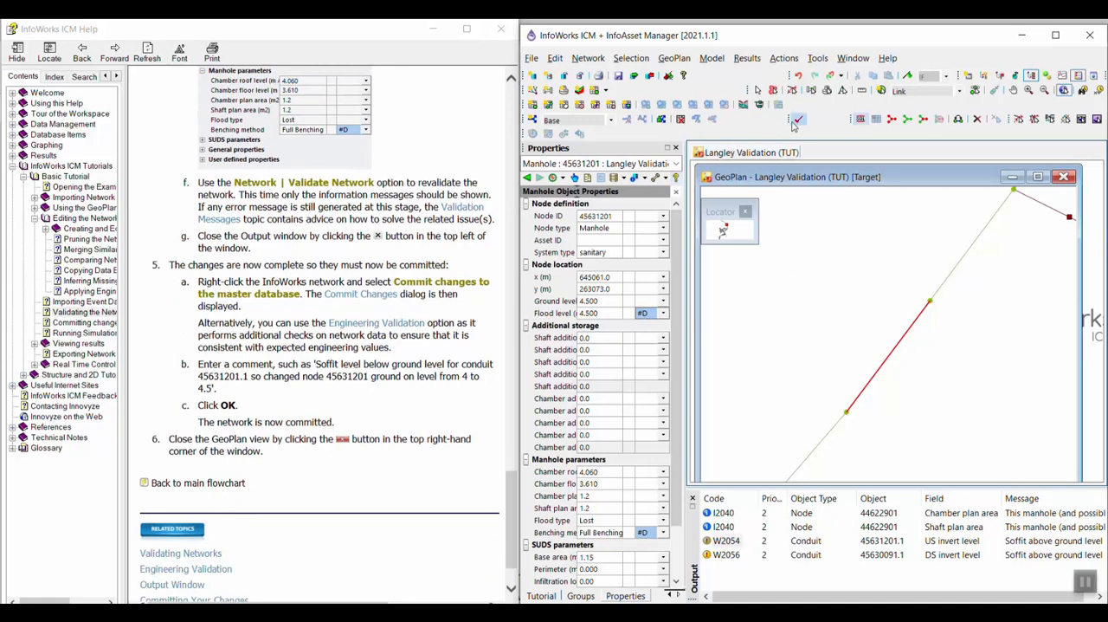
- Revalidate the network to clear the soffit warnings and start committing Langley Validation (TUT) to the master database
{"action": "left_click", "coordinate": [797, 118]}
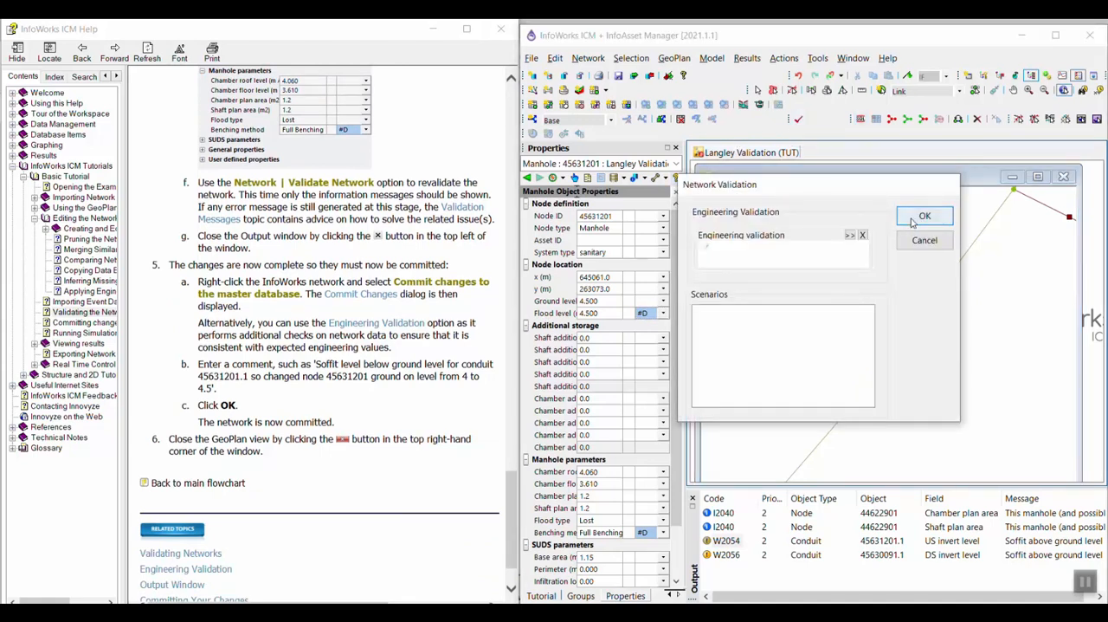
{"action": "left_click", "coordinate": [925, 215]}
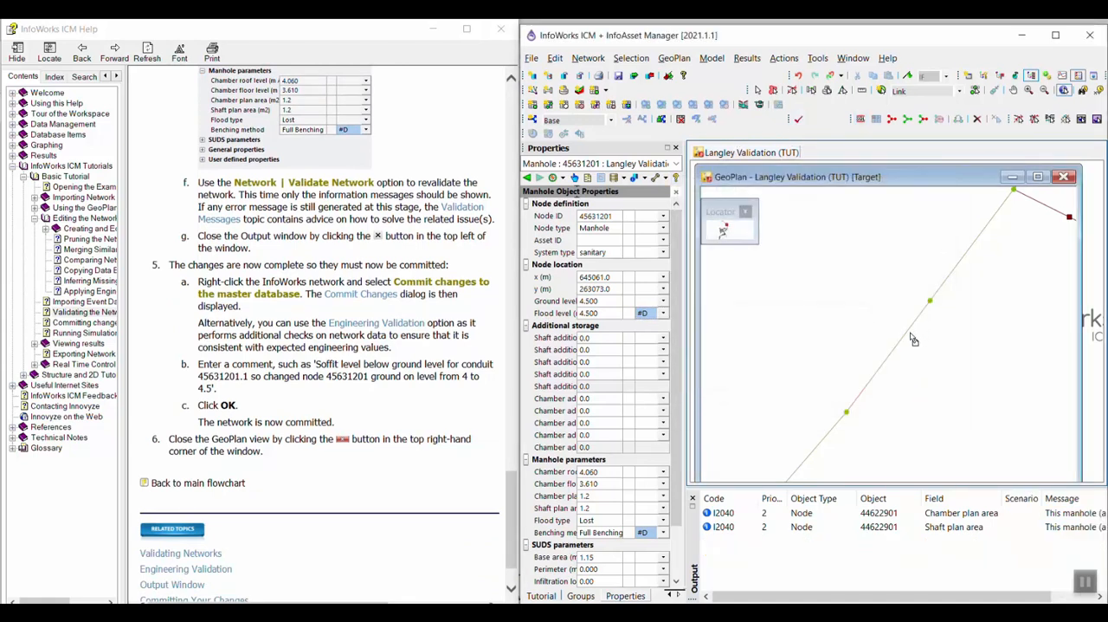
{"action": "mouse_move", "coordinate": [717, 447]}
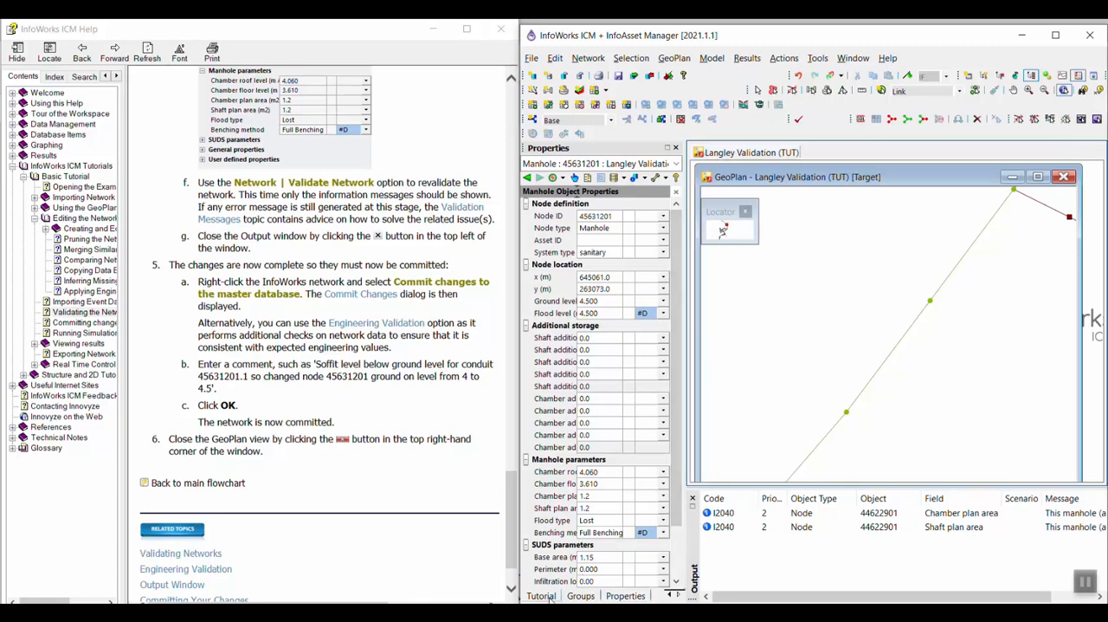
{"action": "right_click", "coordinate": [564, 304]}
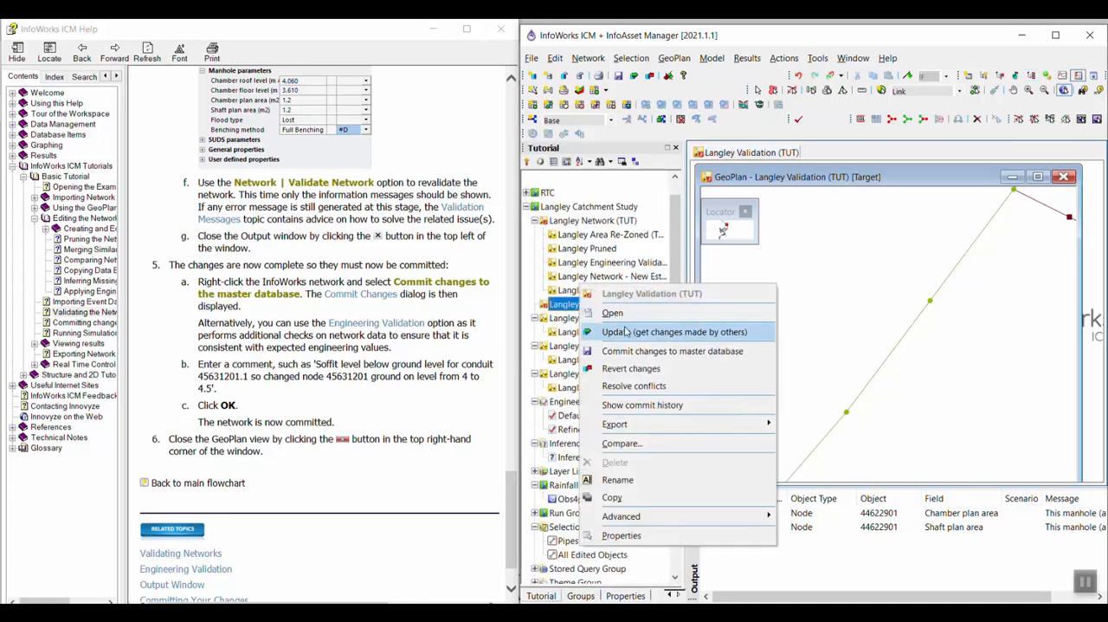
{"action": "mouse_move", "coordinate": [672, 350]}
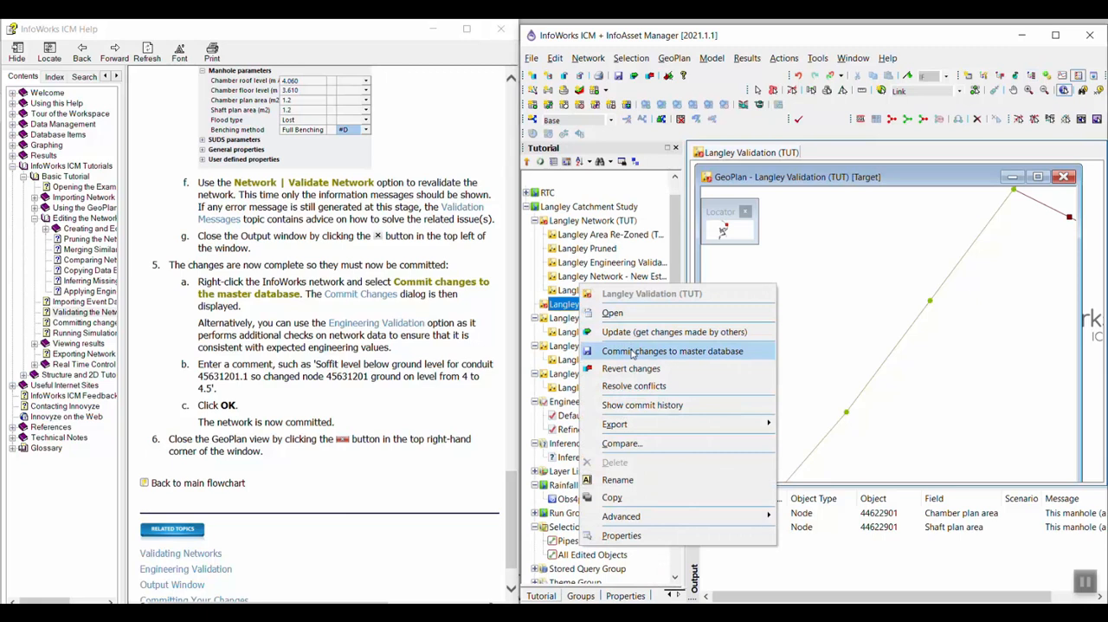
{"action": "left_click", "coordinate": [671, 350]}
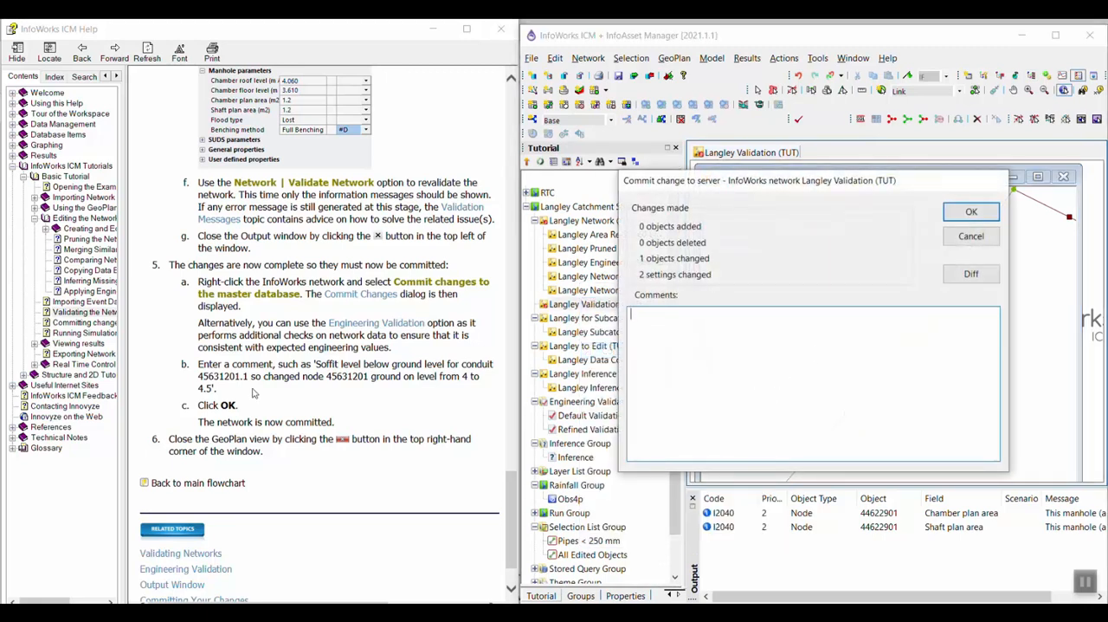
- Commit with a comment on node 45631201's soffit-below-ground fix, then close the GeoPlan
{"action": "type", "text": "Su"}
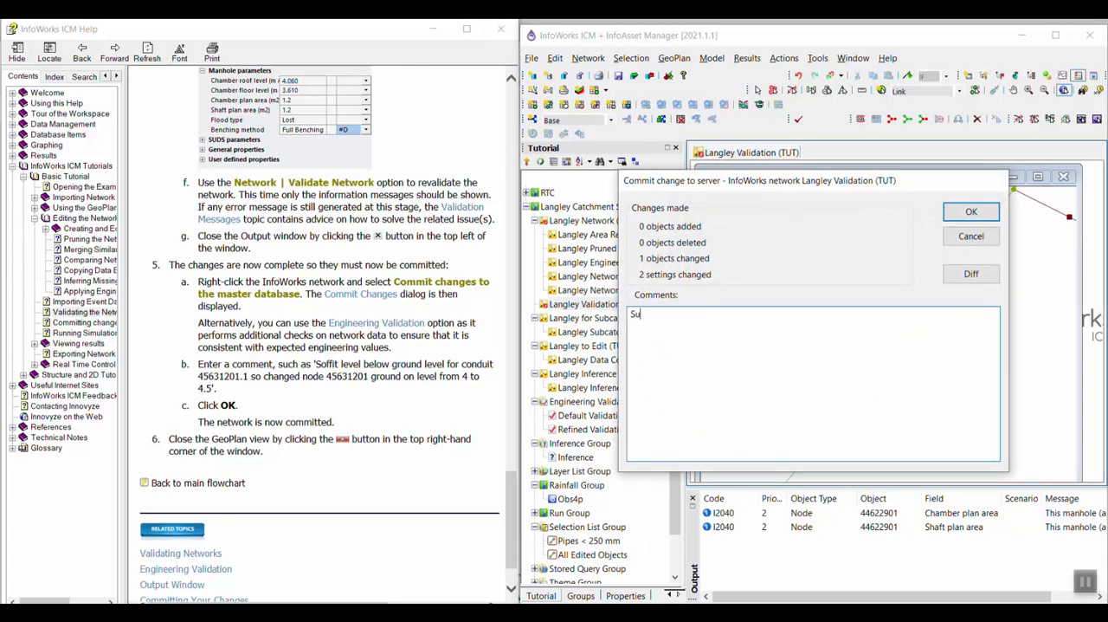
{"action": "type", "text": "Soffit le"}
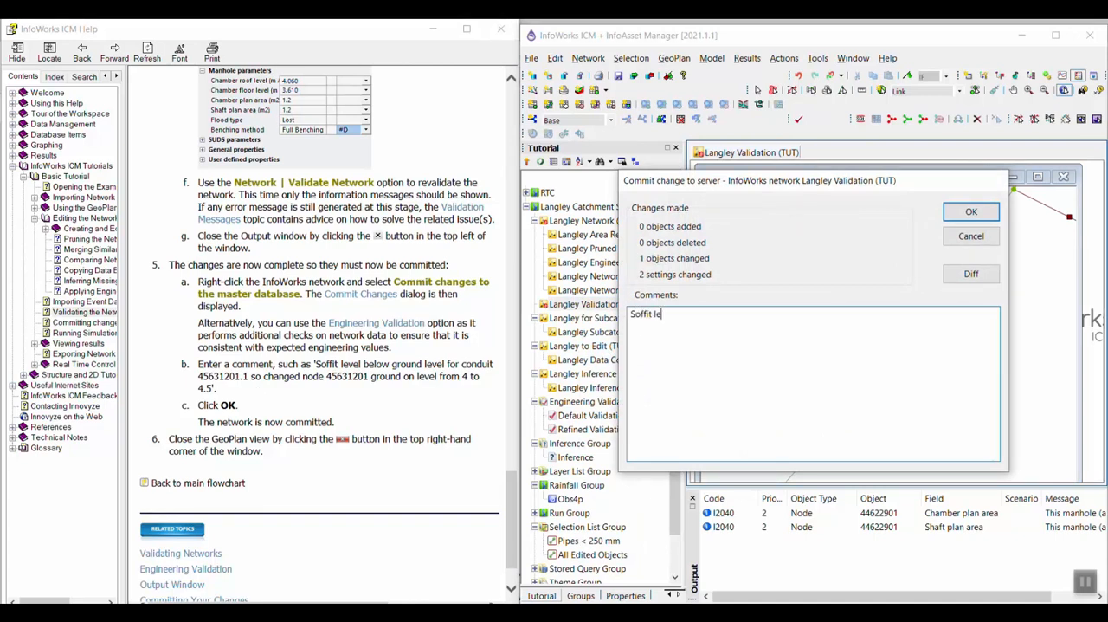
{"action": "type", "text": "vel below ground level for conduit 4"}
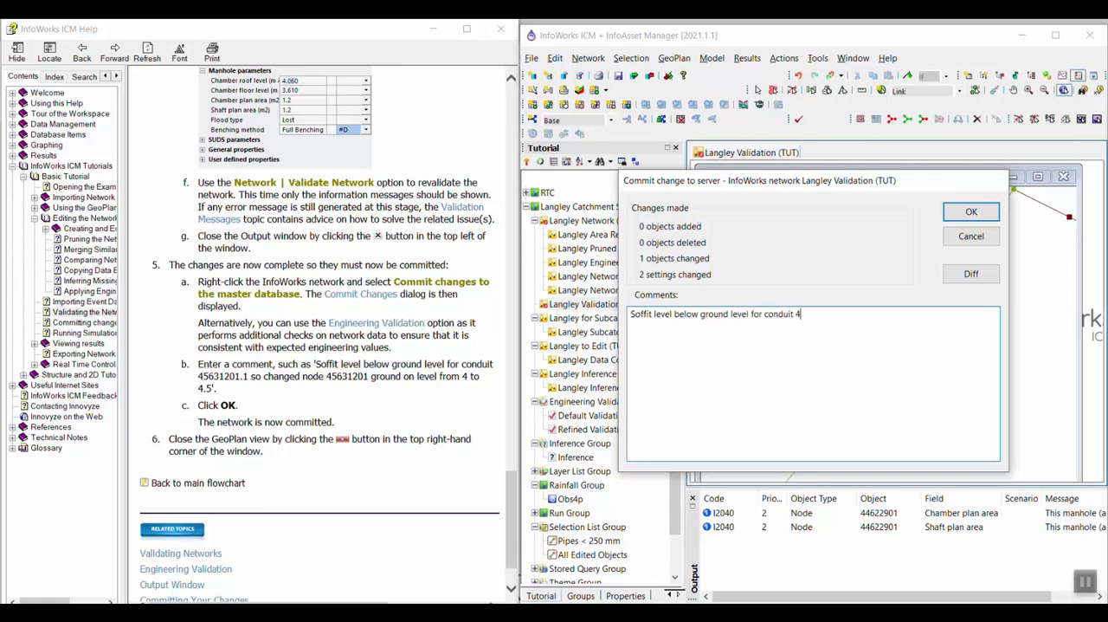
{"action": "type", "text": "563120"}
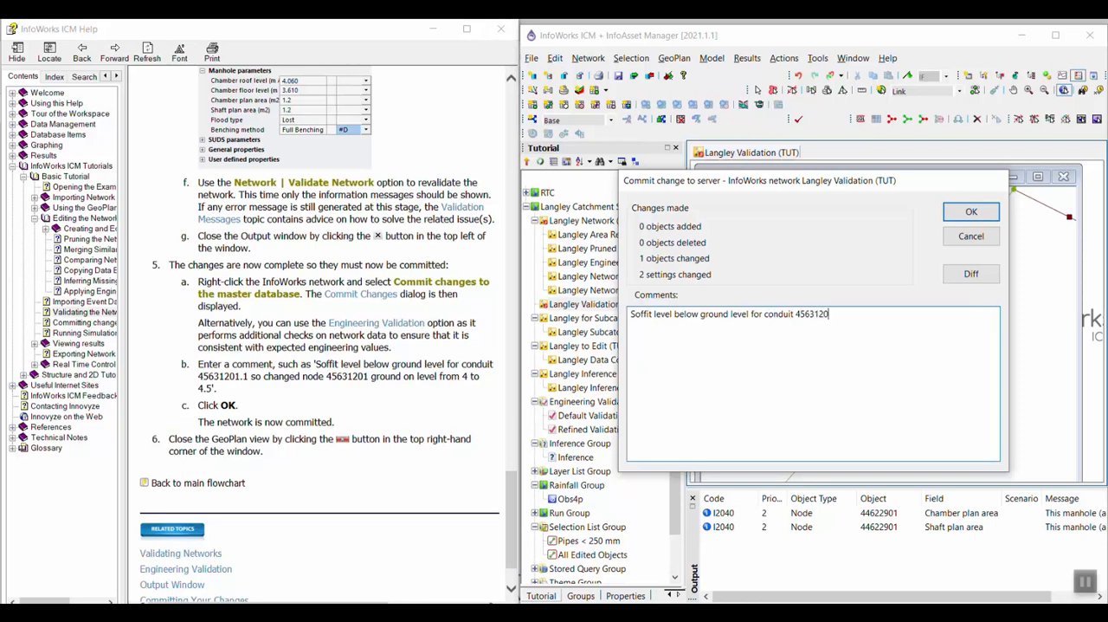
{"action": "type", "text": "1.1 so changed node 45631"}
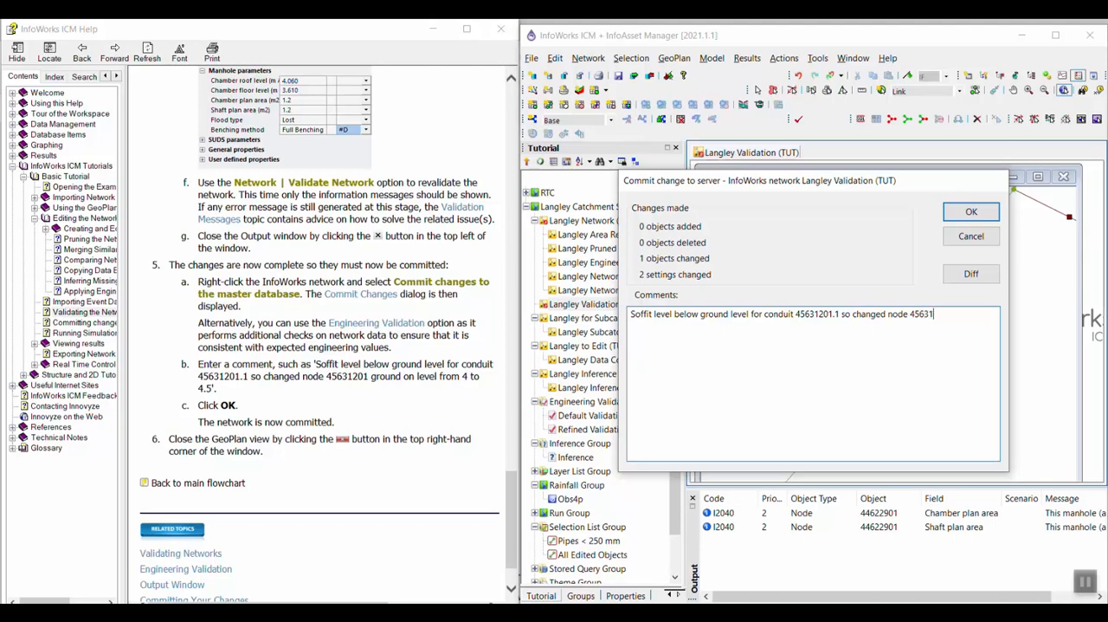
{"action": "type", "text": "ground on leve"}
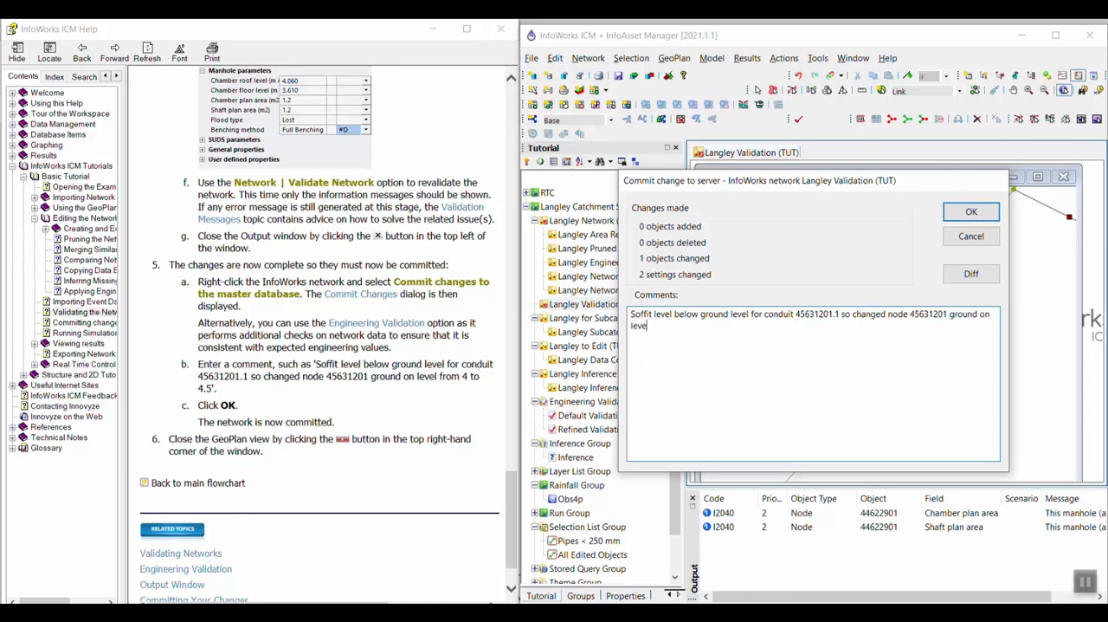
{"action": "type", "text": "from 4 to 4.5"}
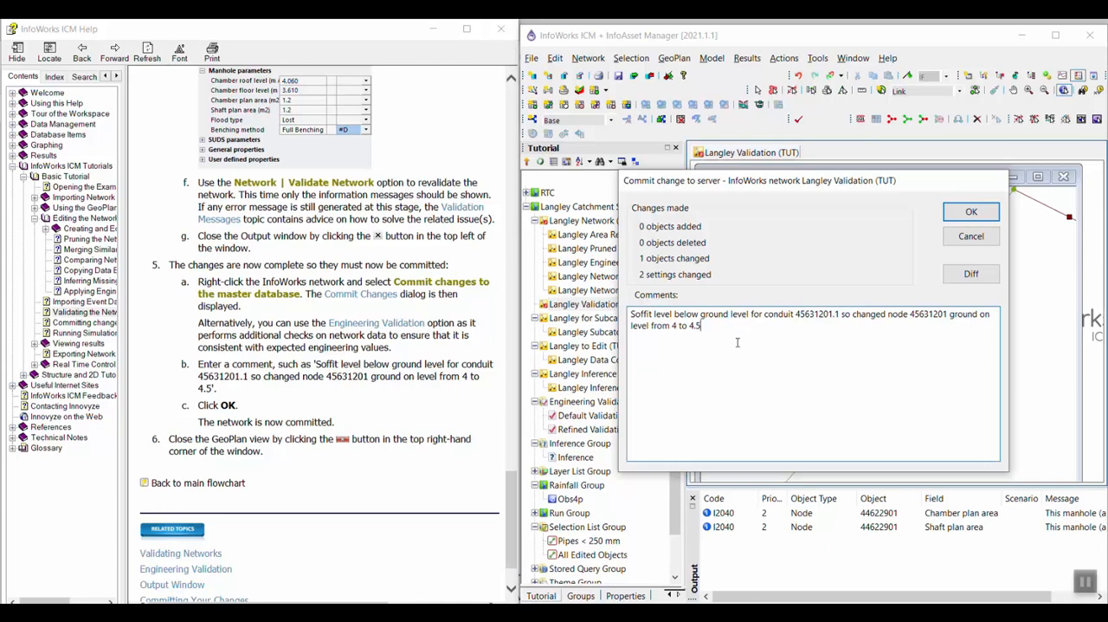
{"action": "left_click", "coordinate": [970, 211]}
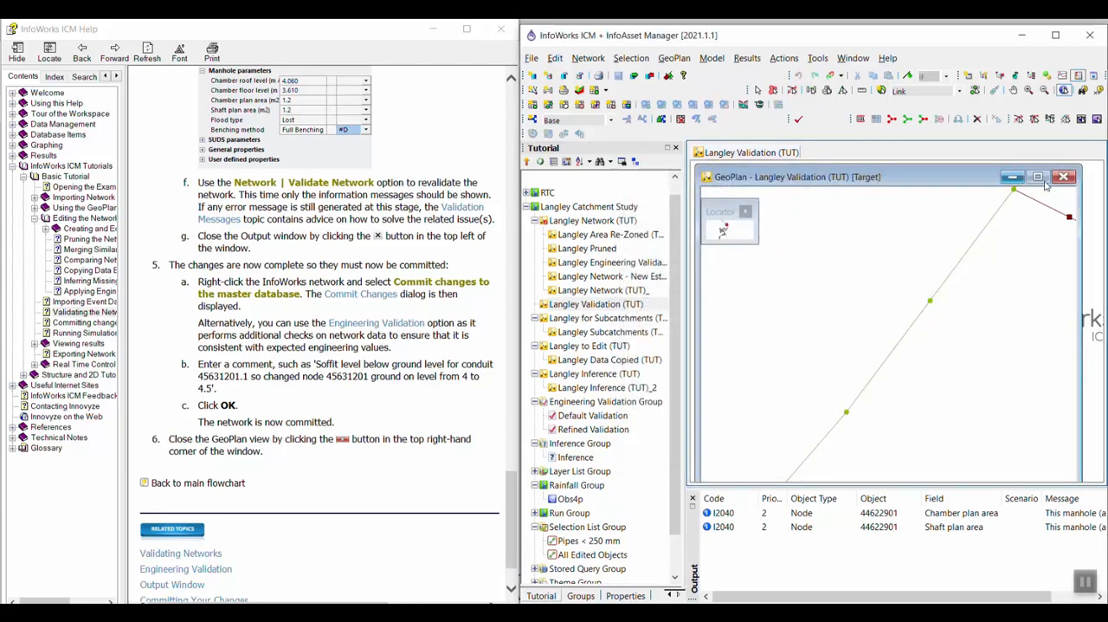
{"action": "left_click", "coordinate": [1063, 176]}
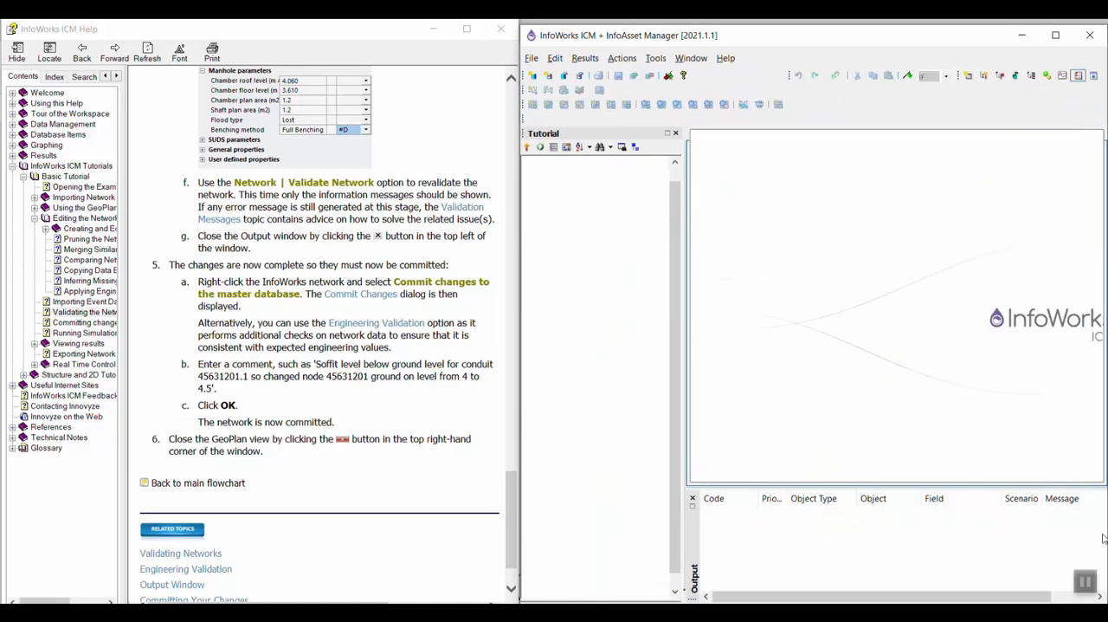